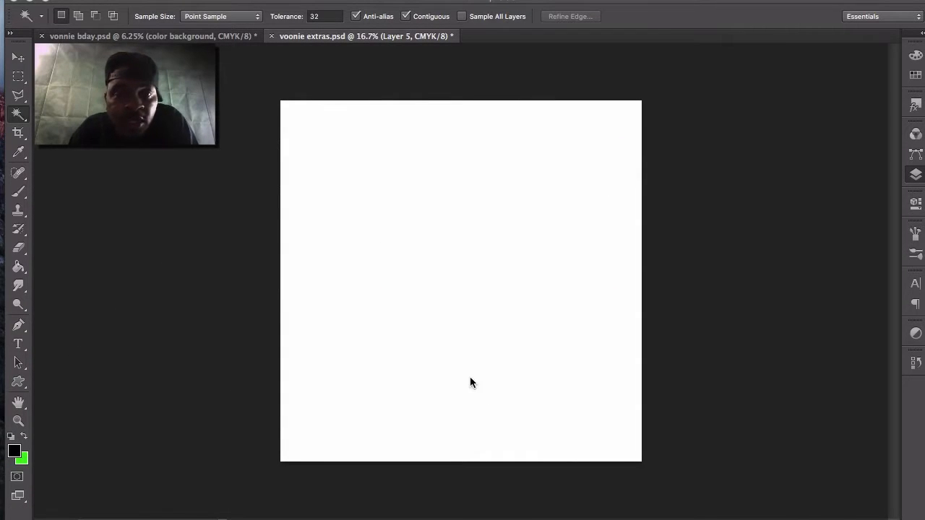
mouse_move(387, 200)
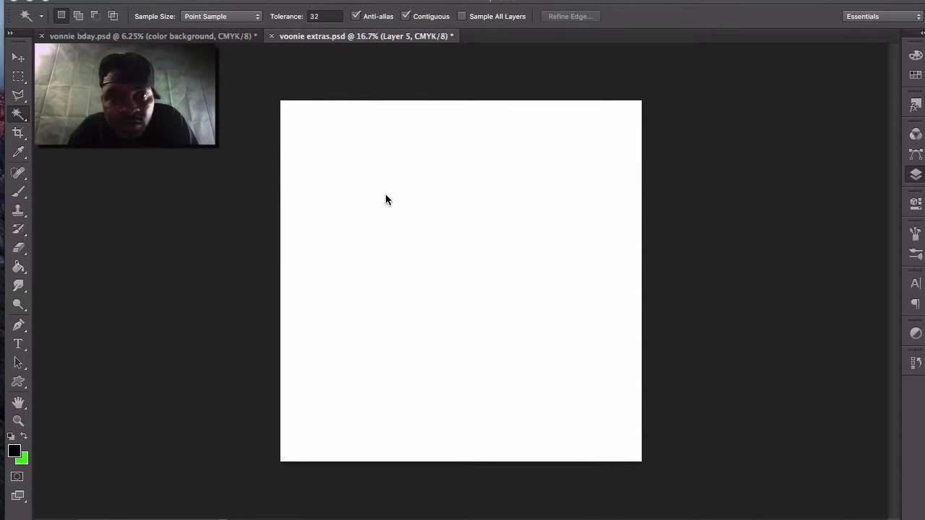
mouse_move(454, 284)
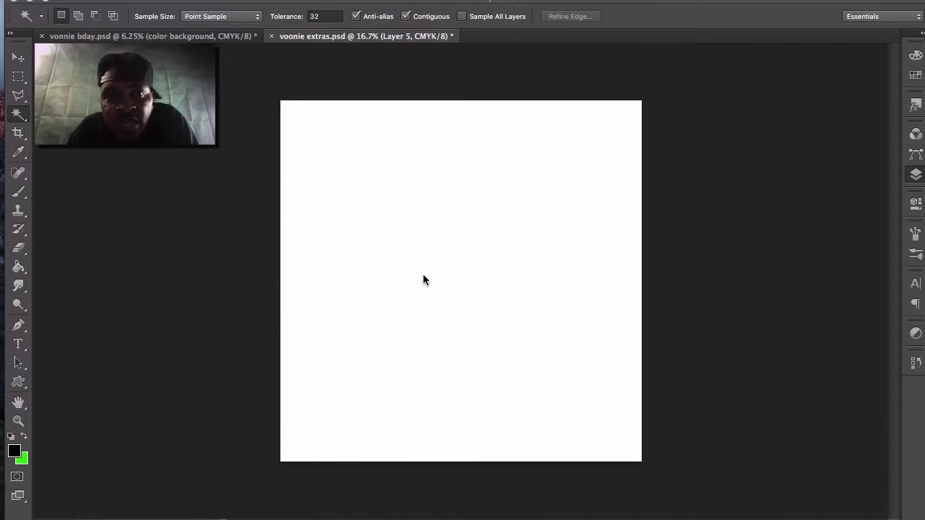
mouse_move(400, 215)
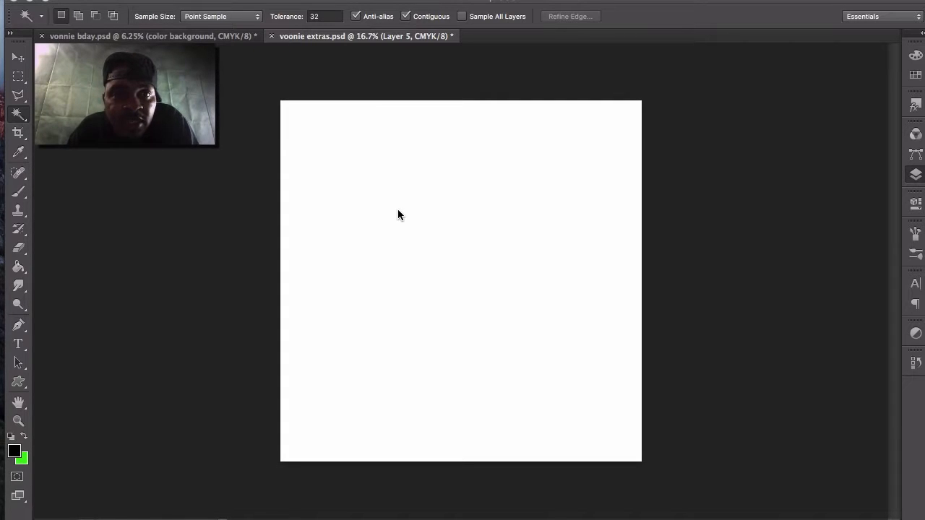
mouse_move(404, 74)
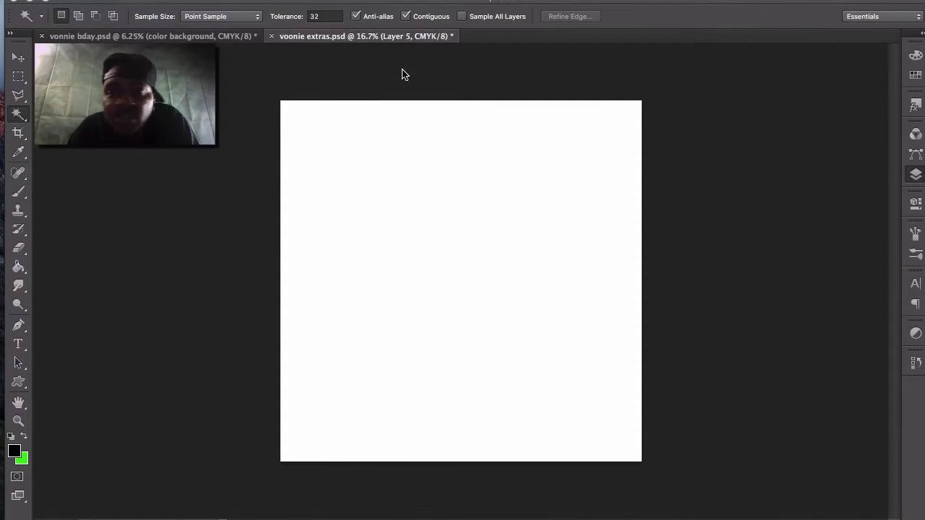
mouse_move(584, 79)
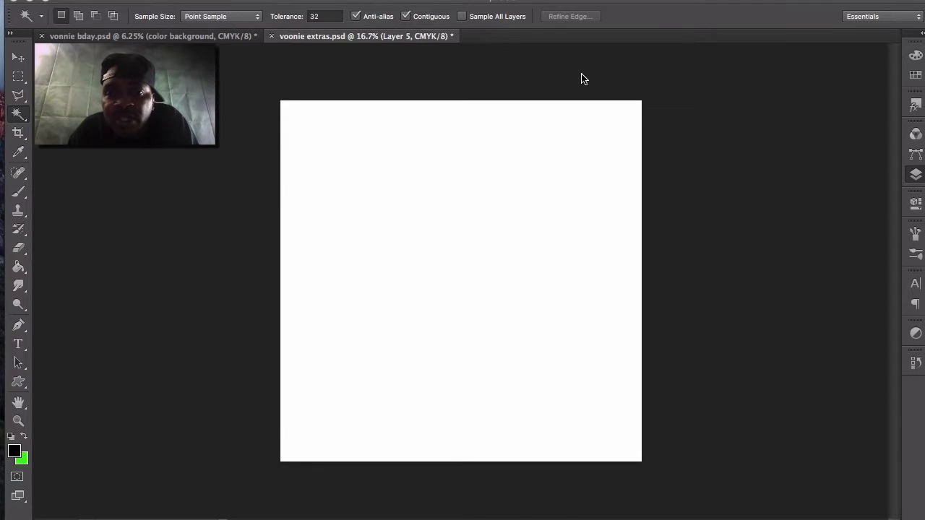
mouse_move(841, 194)
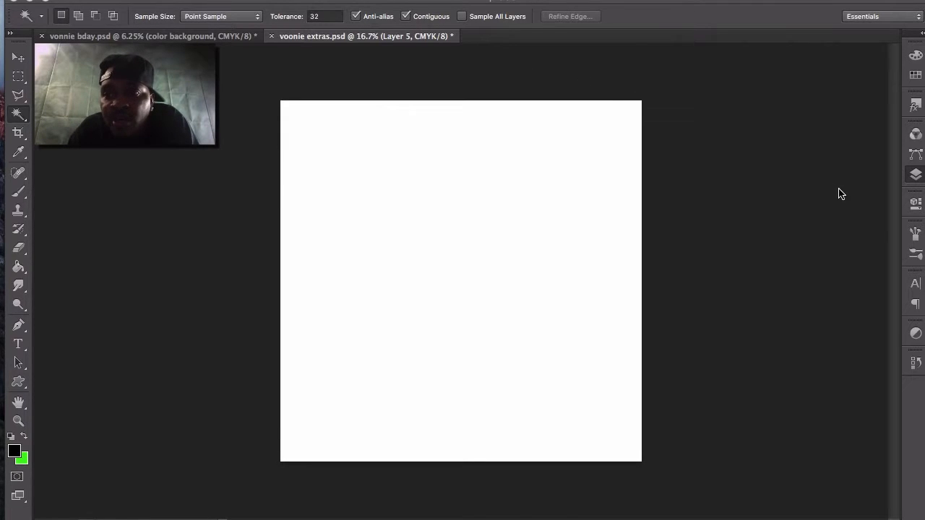
mouse_move(916, 177)
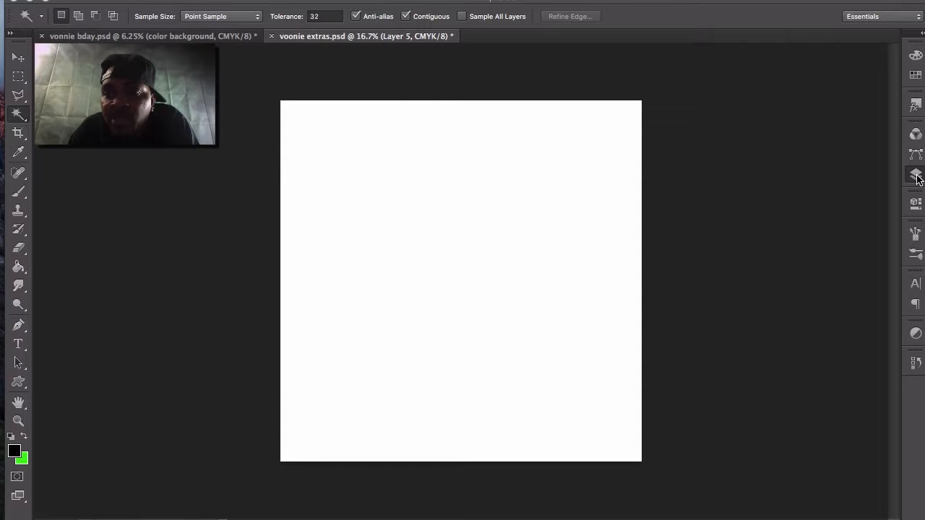
- Expand the Layers panel to show the hidden figure and lips layers of voonie extras
left_click(914, 175)
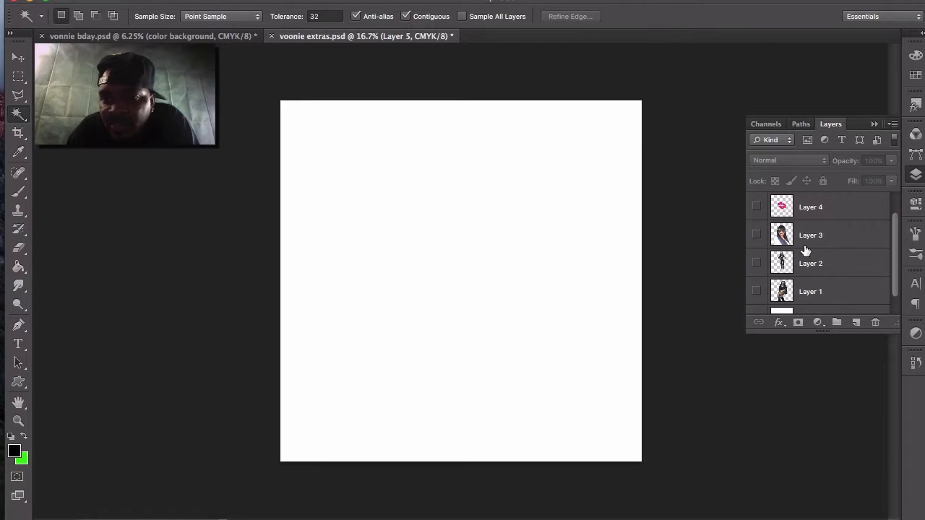
mouse_move(848, 258)
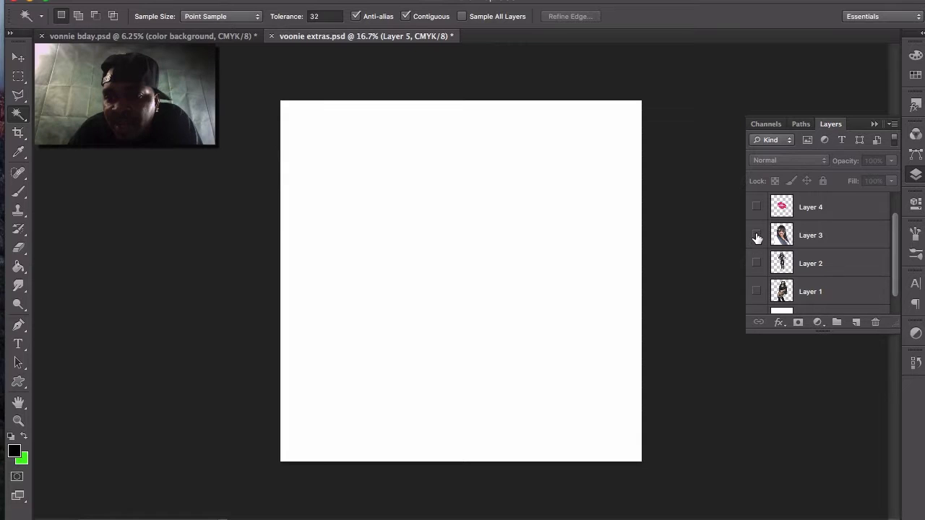
- Show the Layer 3 sunglasses close-up on the extras canvas
left_click(756, 235)
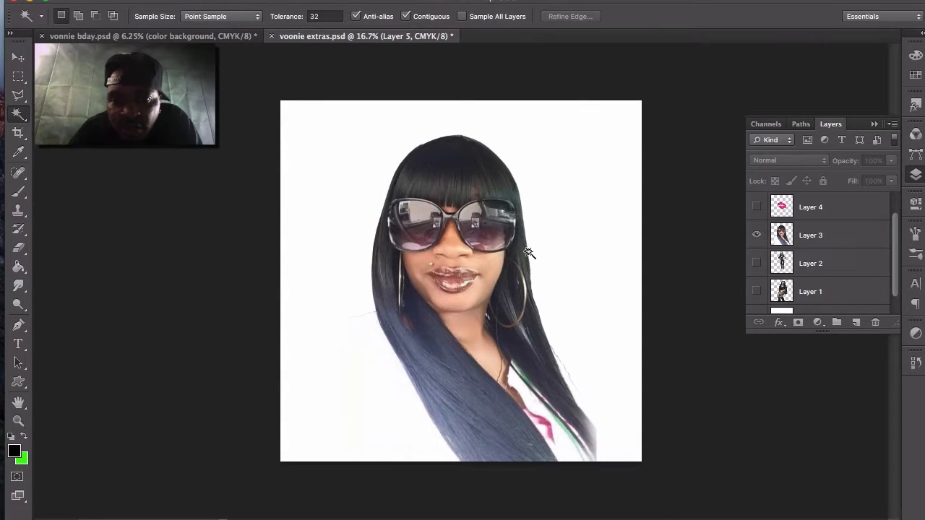
mouse_move(484, 215)
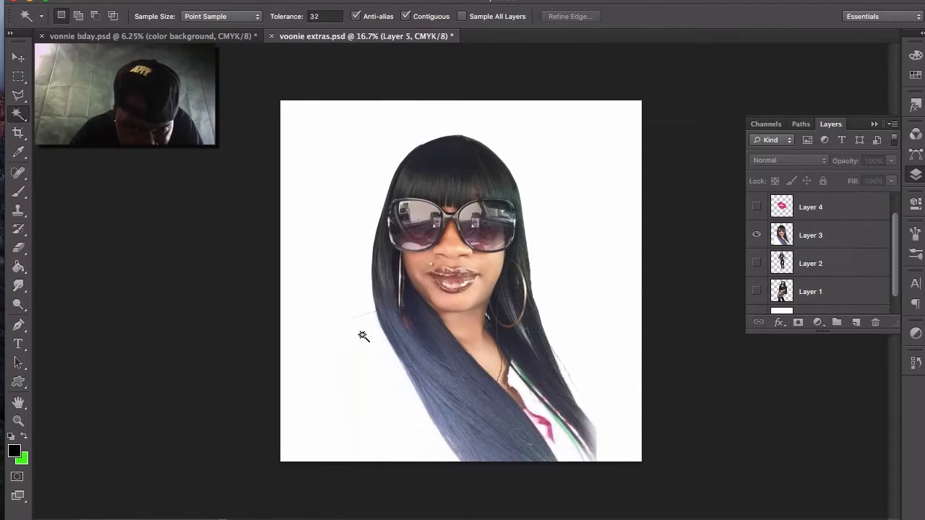
mouse_move(388, 357)
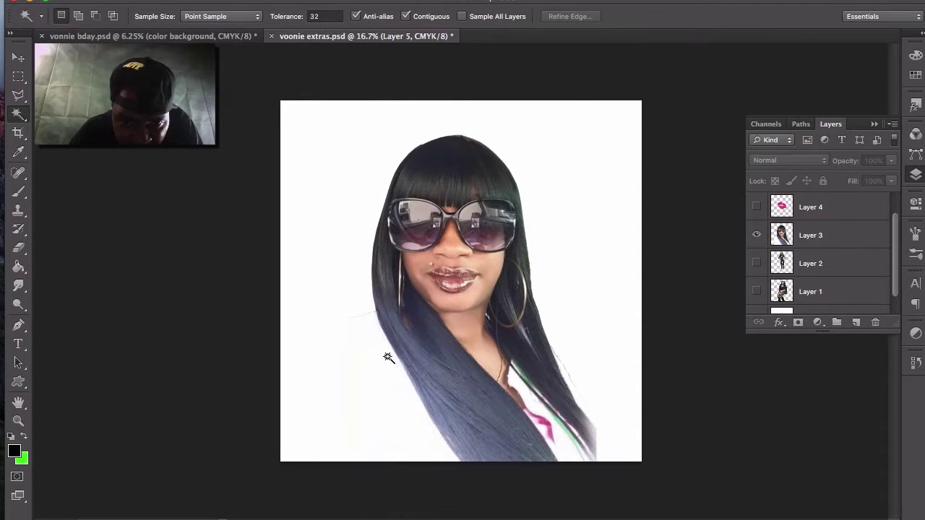
mouse_move(365, 231)
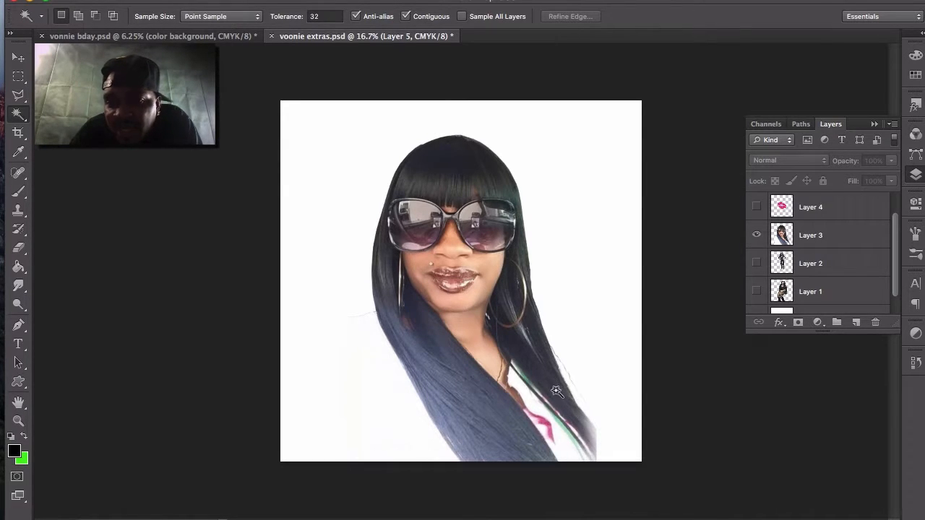
mouse_move(516, 334)
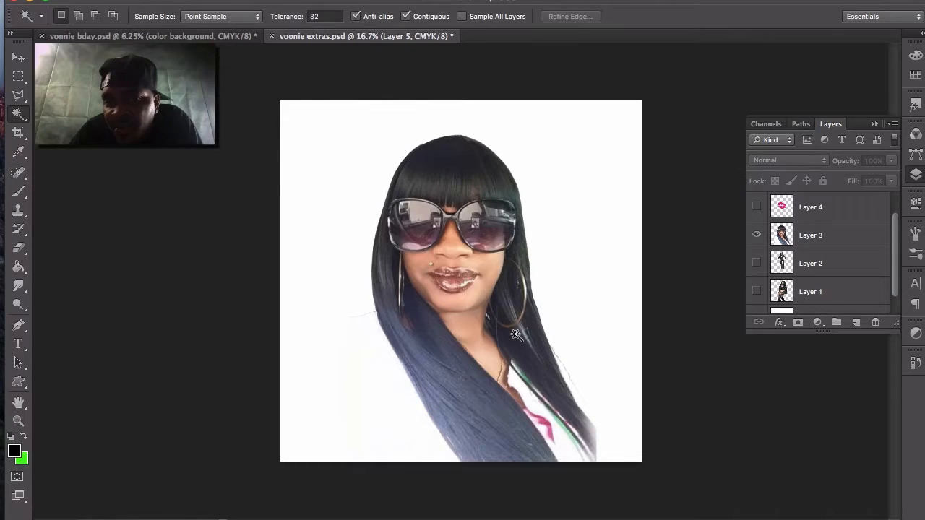
mouse_move(593, 297)
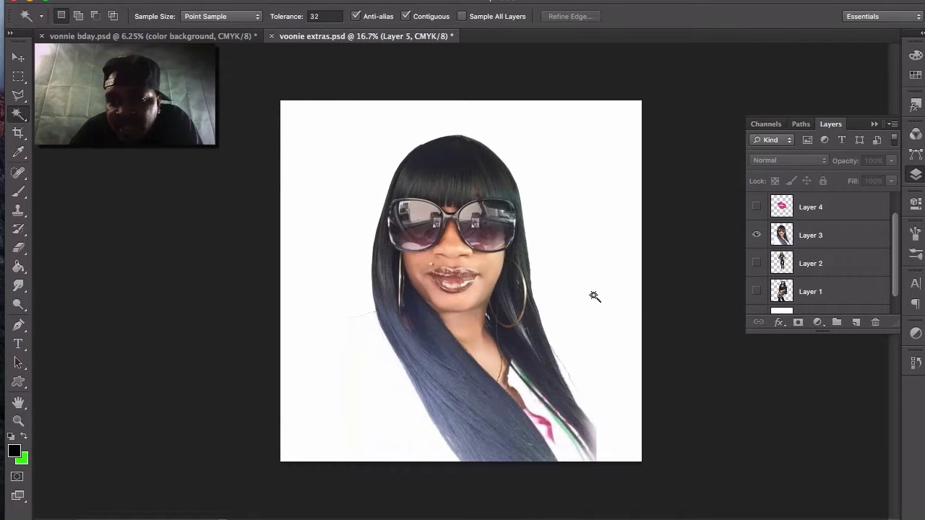
mouse_move(567, 393)
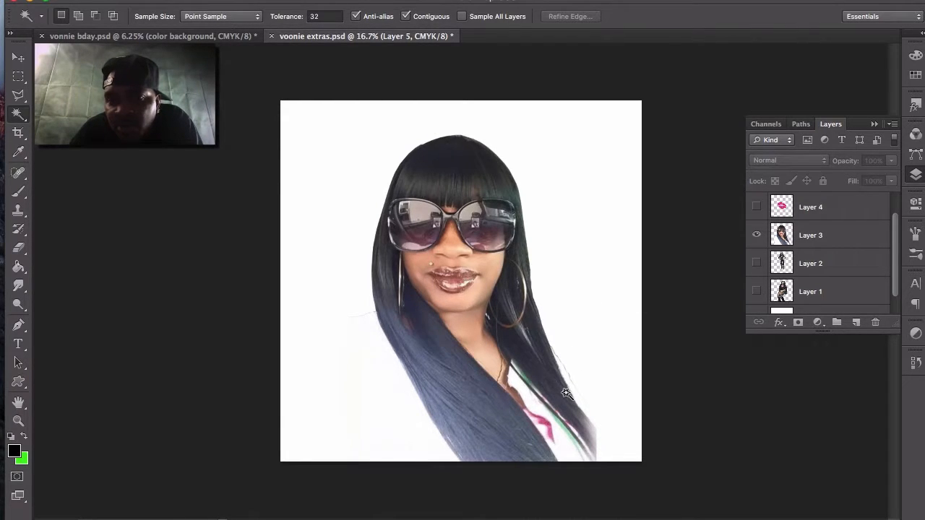
mouse_move(687, 282)
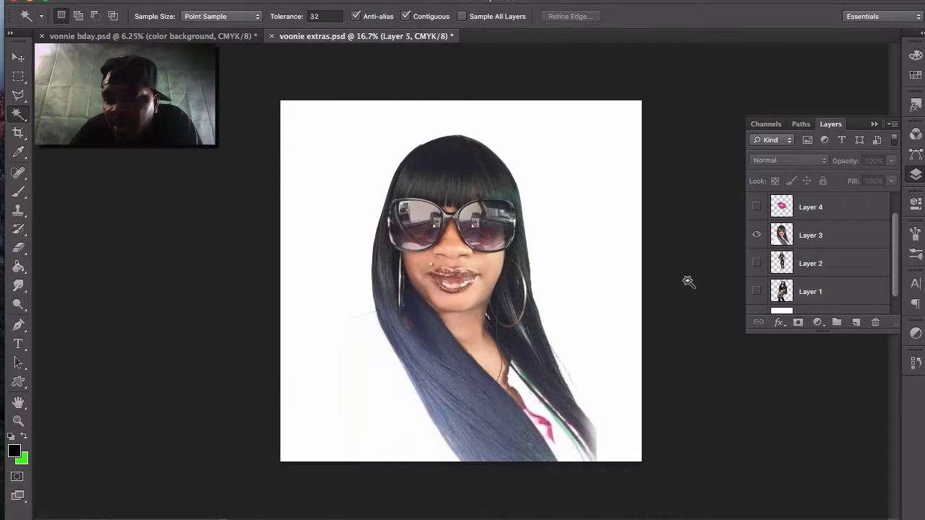
- Hide the Layer 3 sunglasses close-up and show the Layer 1 seated woman in a fur wrap
left_click(757, 235)
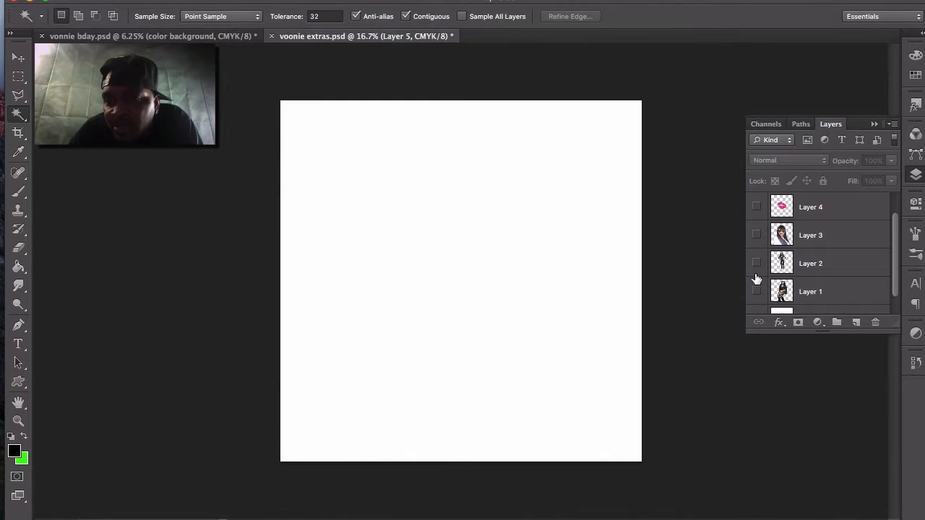
left_click(756, 291)
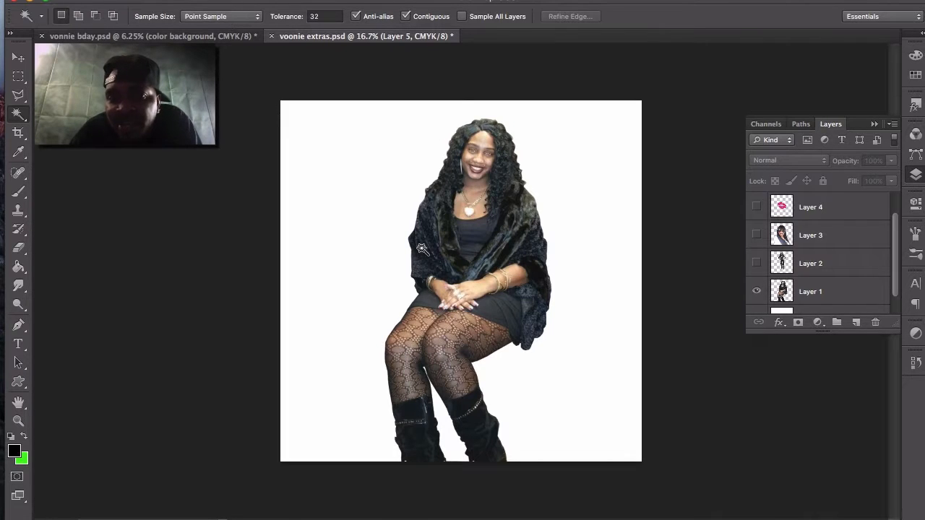
mouse_move(436, 142)
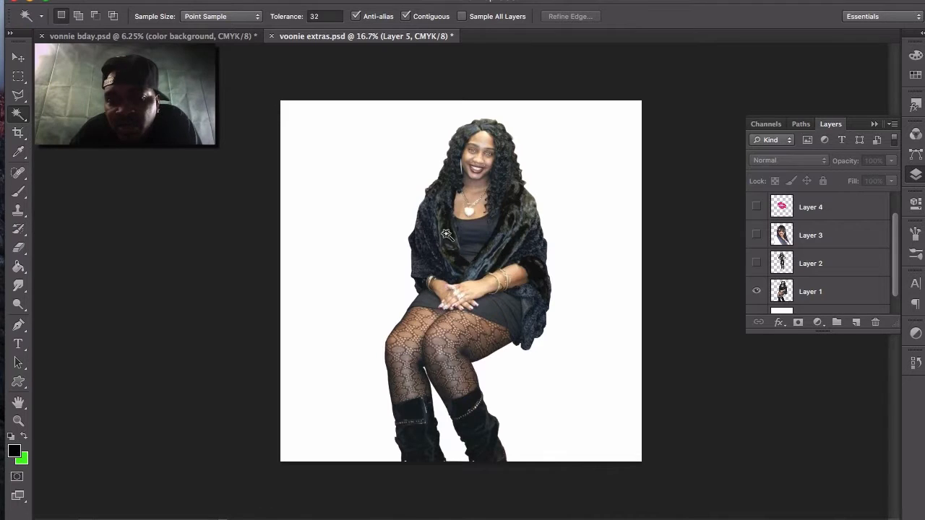
mouse_move(495, 190)
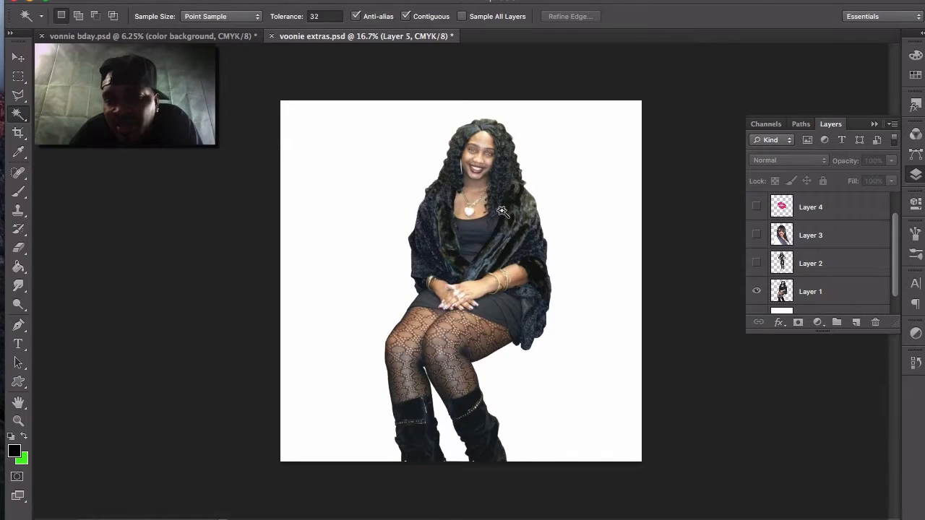
mouse_move(614, 198)
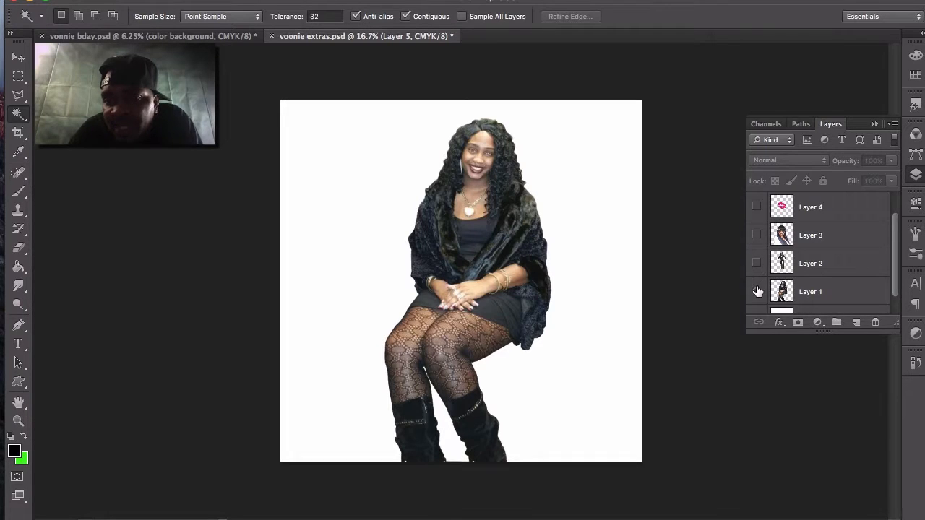
- Hide the Layer 1 seated woman and show the Layer 2 standing woman beside gold boxes
left_click(756, 263)
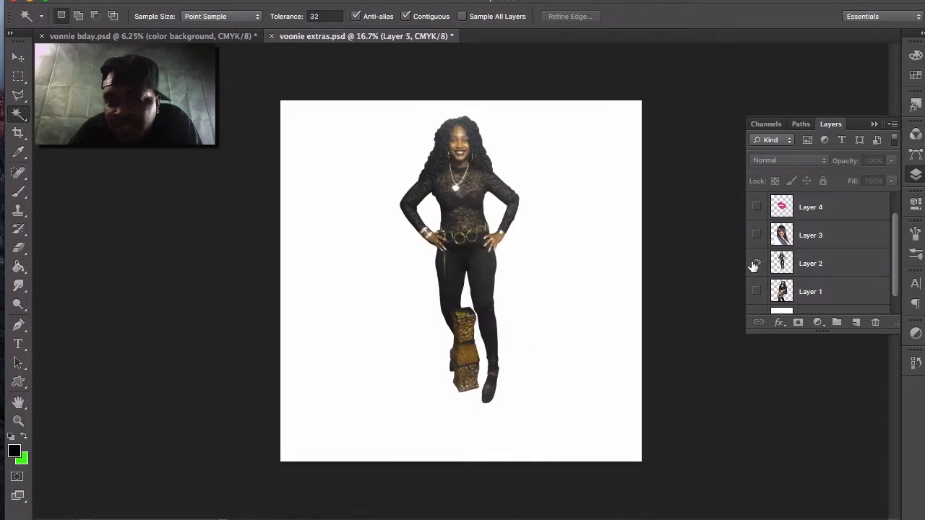
left_click(755, 263)
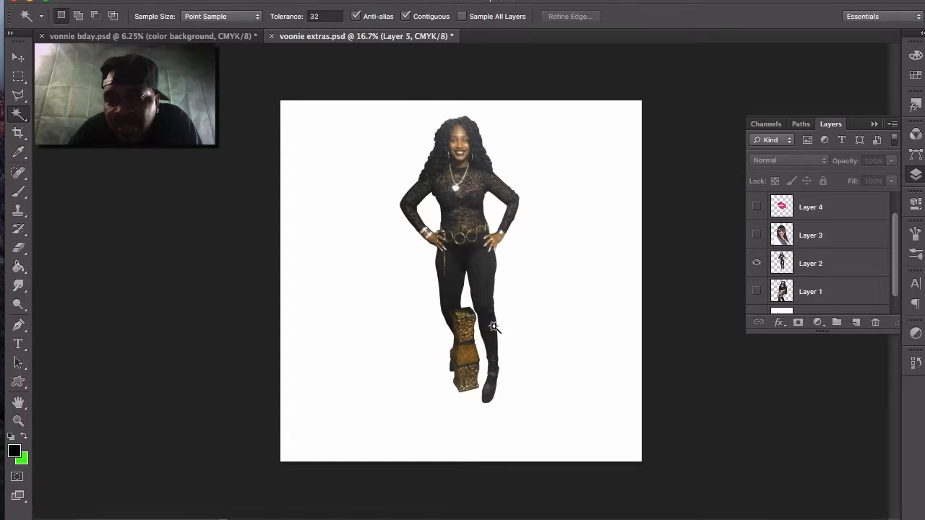
mouse_move(484, 380)
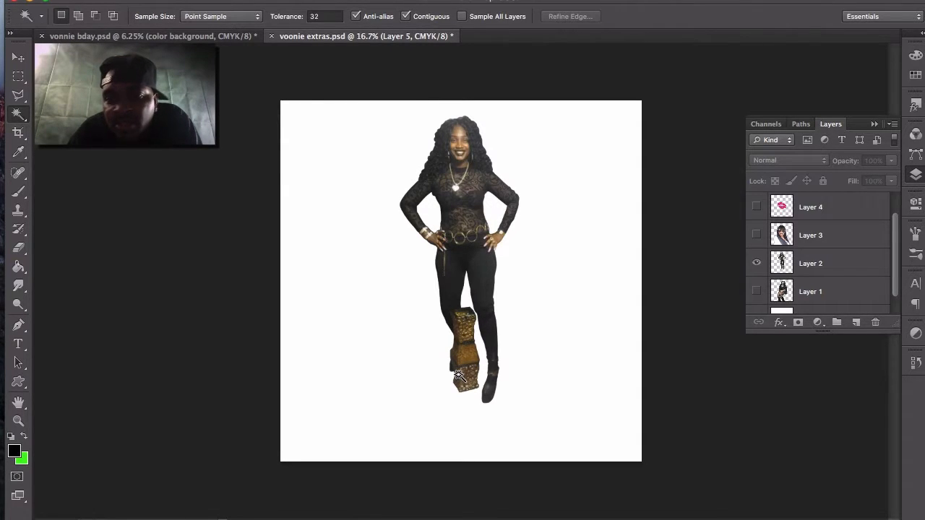
mouse_move(486, 302)
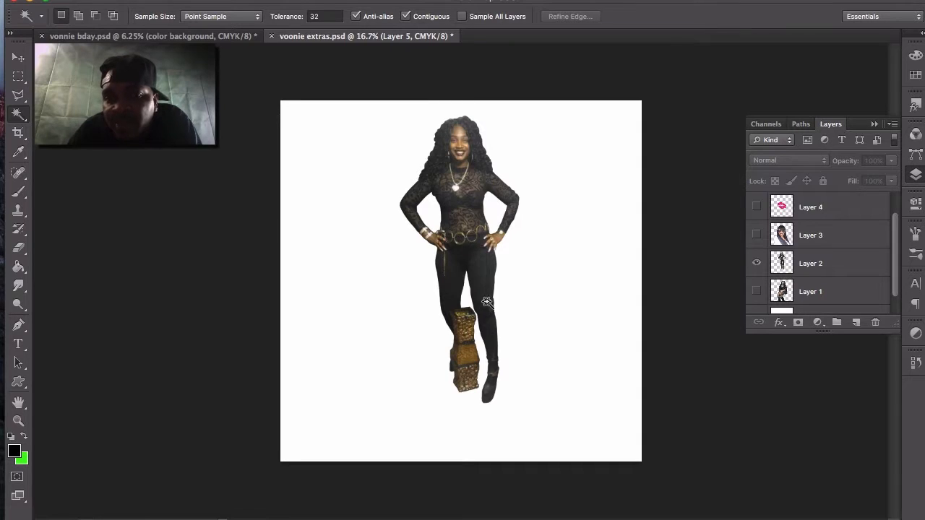
mouse_move(512, 301)
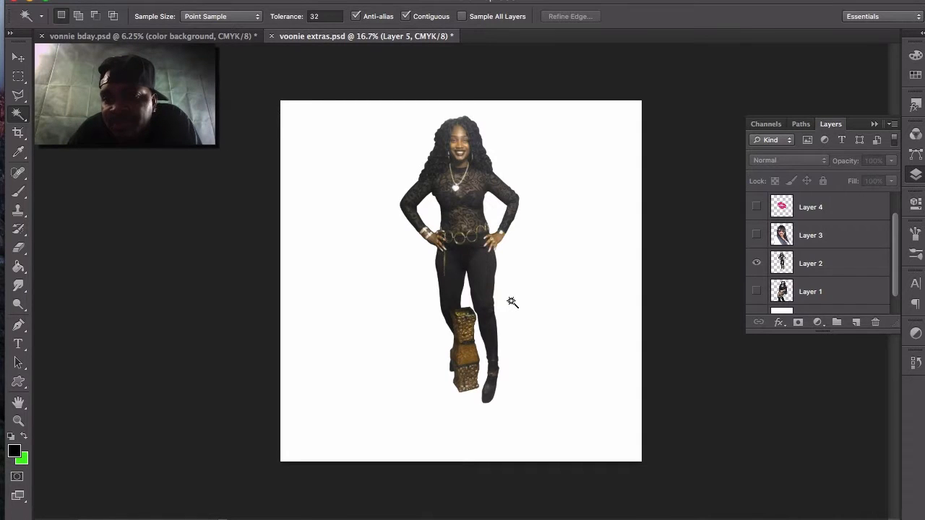
mouse_move(582, 281)
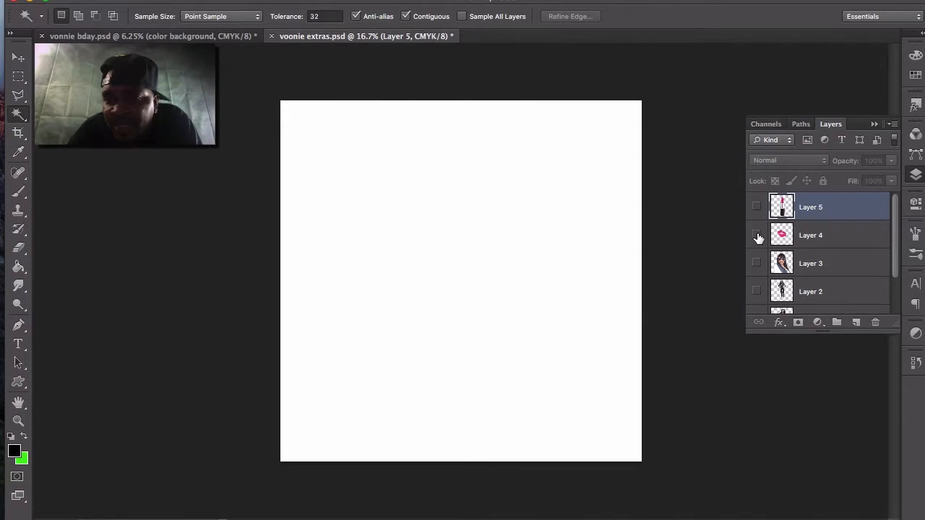
left_click(756, 235)
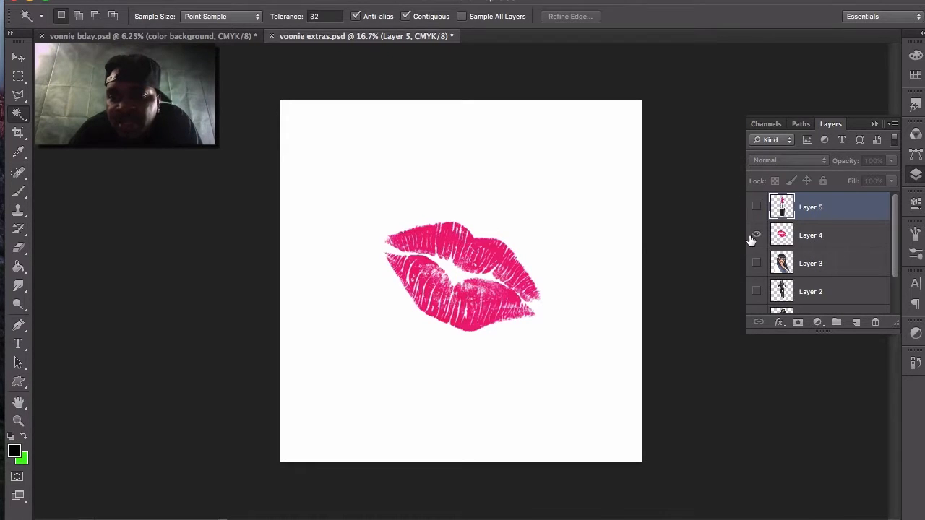
left_click(756, 207)
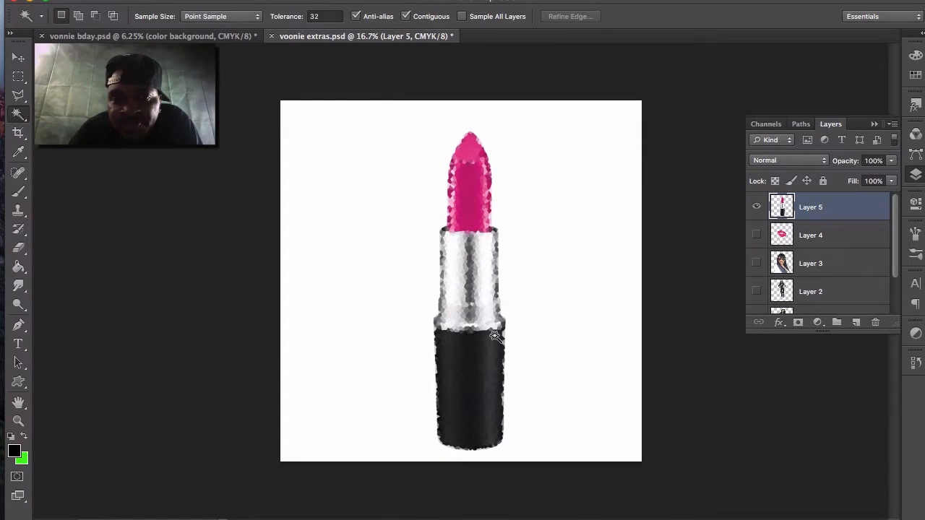
mouse_move(518, 373)
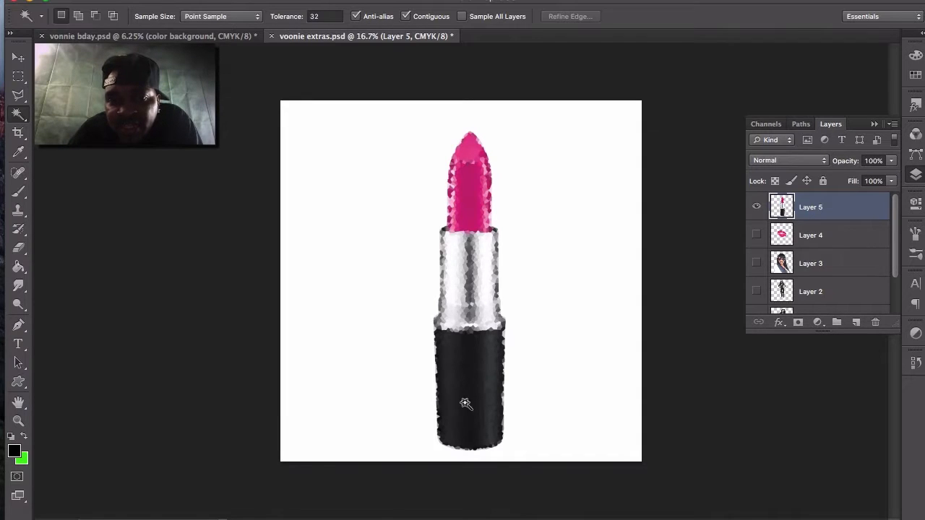
mouse_move(455, 182)
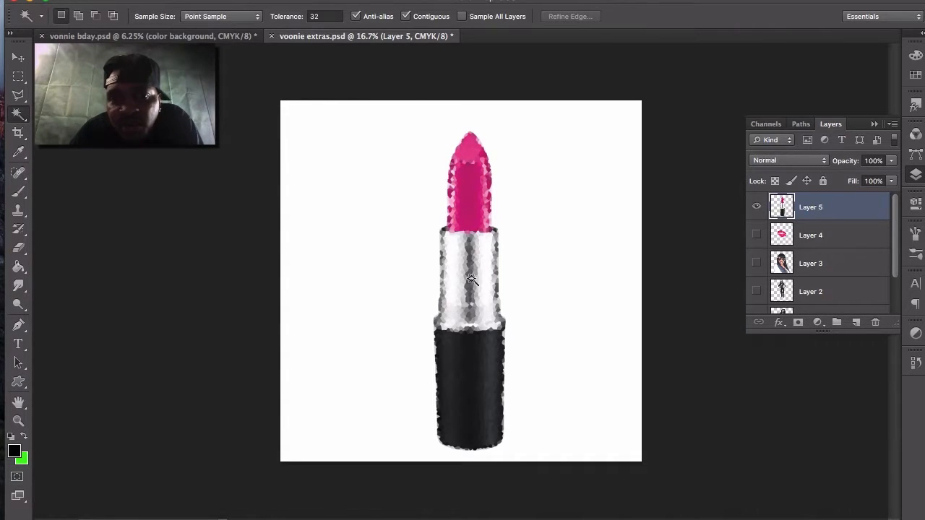
mouse_move(721, 423)
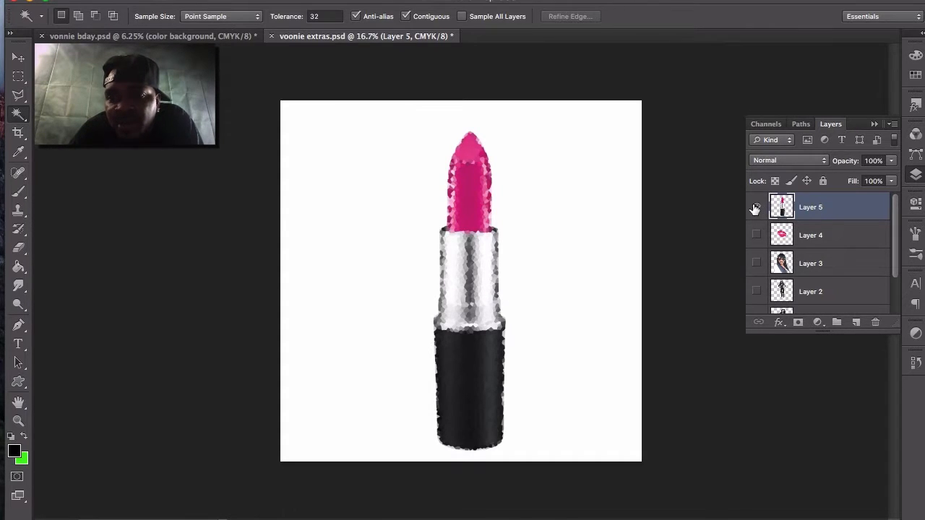
left_click(756, 207)
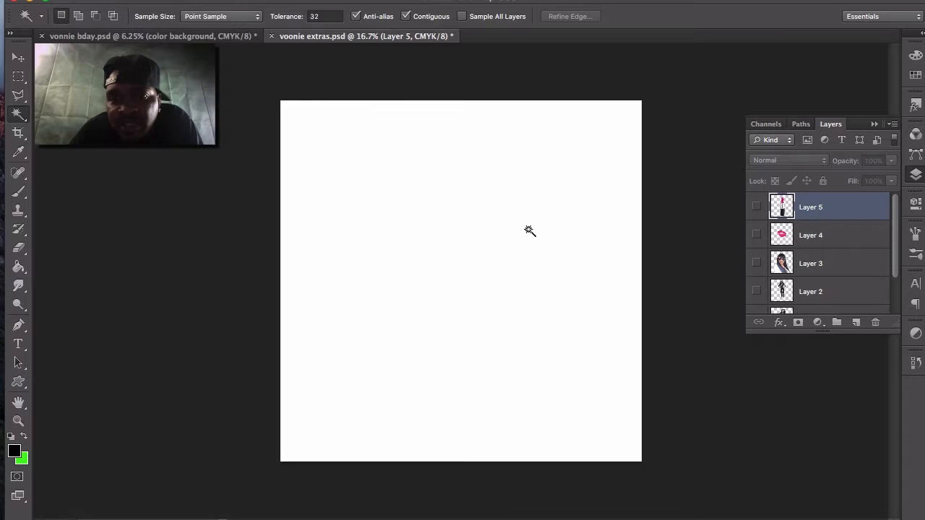
mouse_move(419, 204)
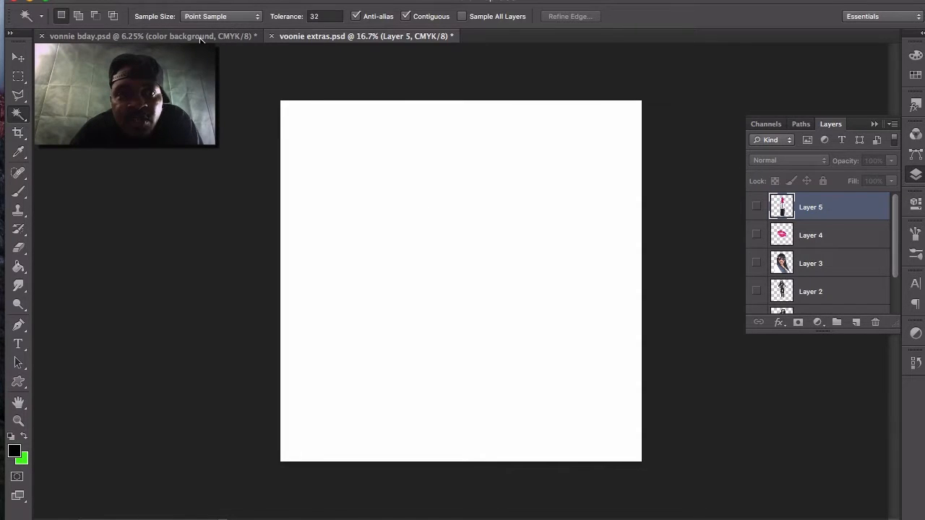
- Switch to vonnie bday.psd, toggle its pink color background layer off and on, and pick the Zoom tool
left_click(145, 36)
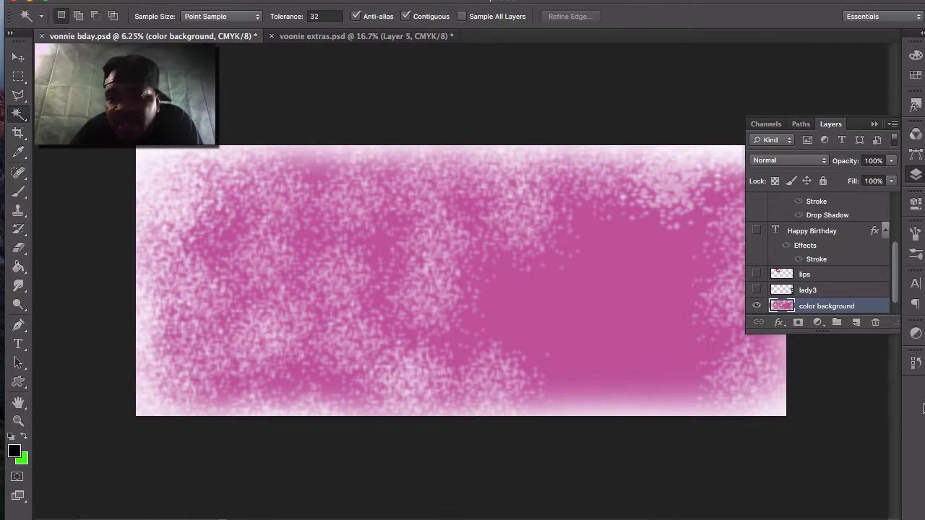
left_click(756, 306)
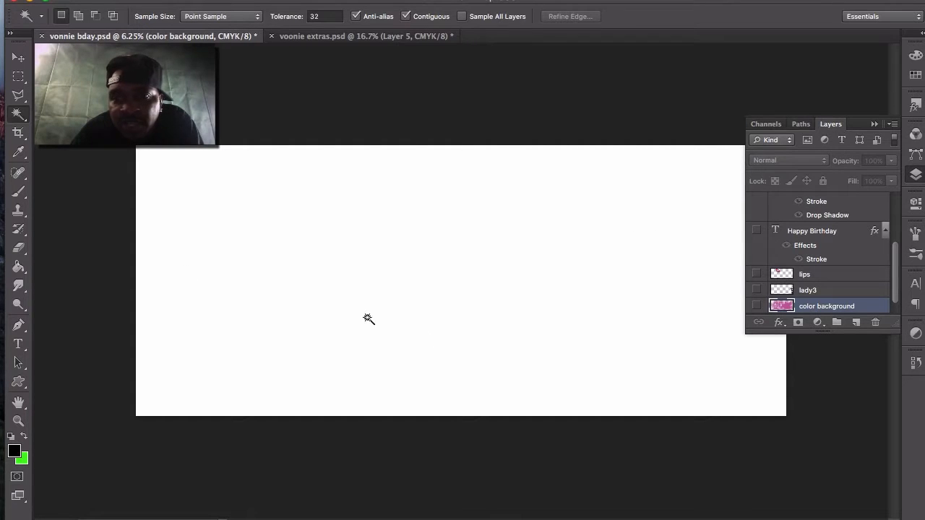
mouse_move(511, 265)
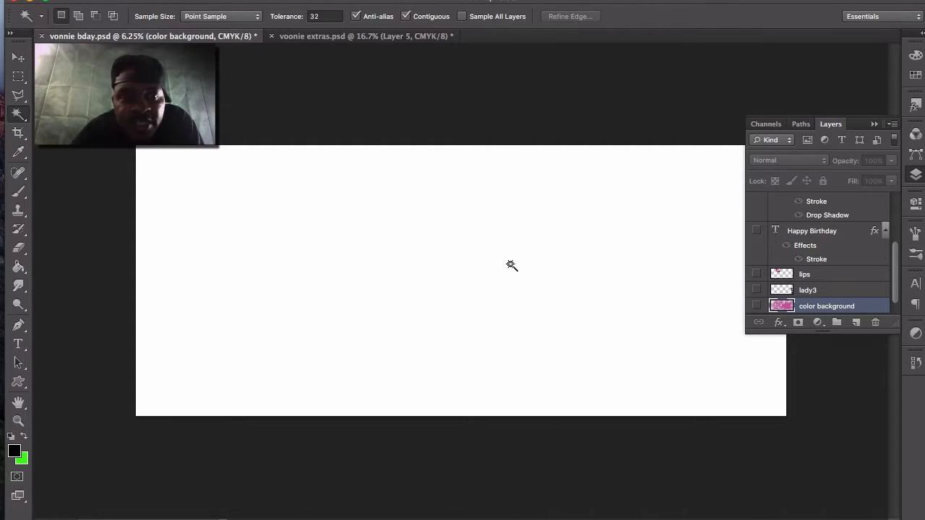
mouse_move(687, 330)
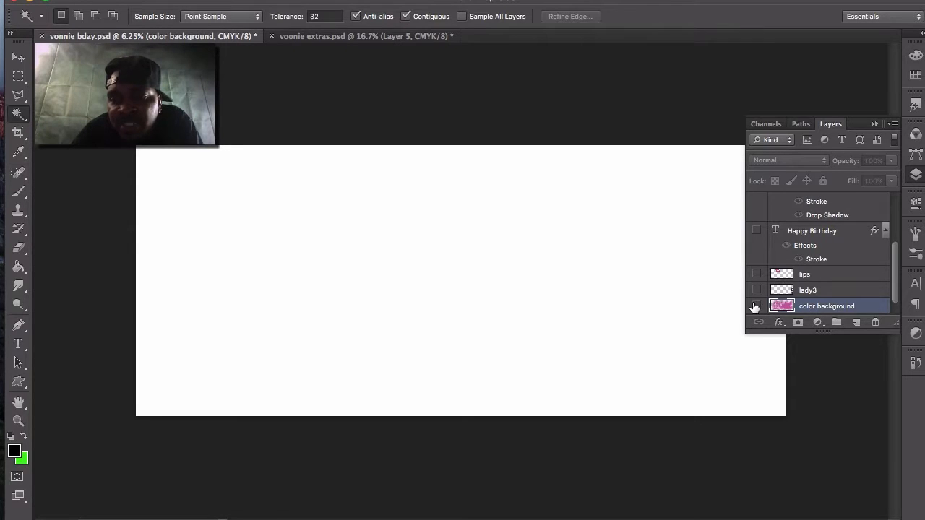
mouse_move(755, 309)
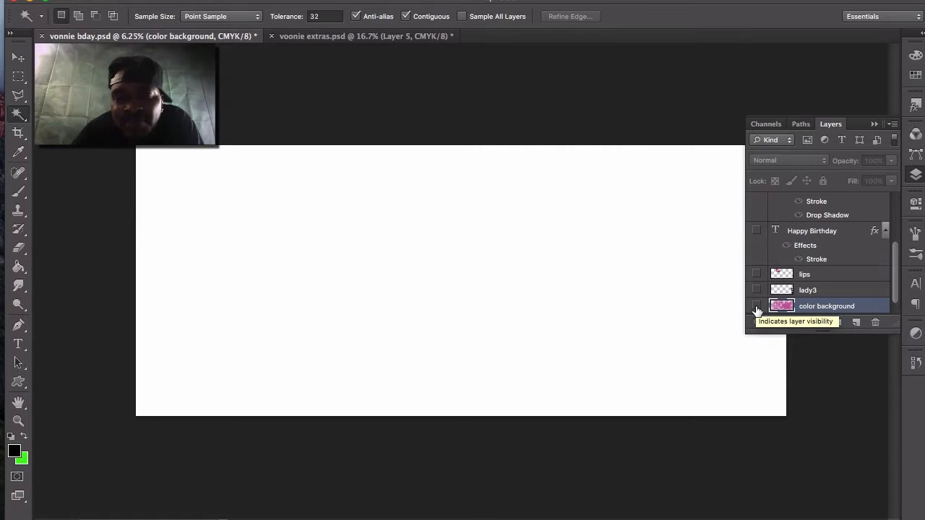
left_click(756, 305)
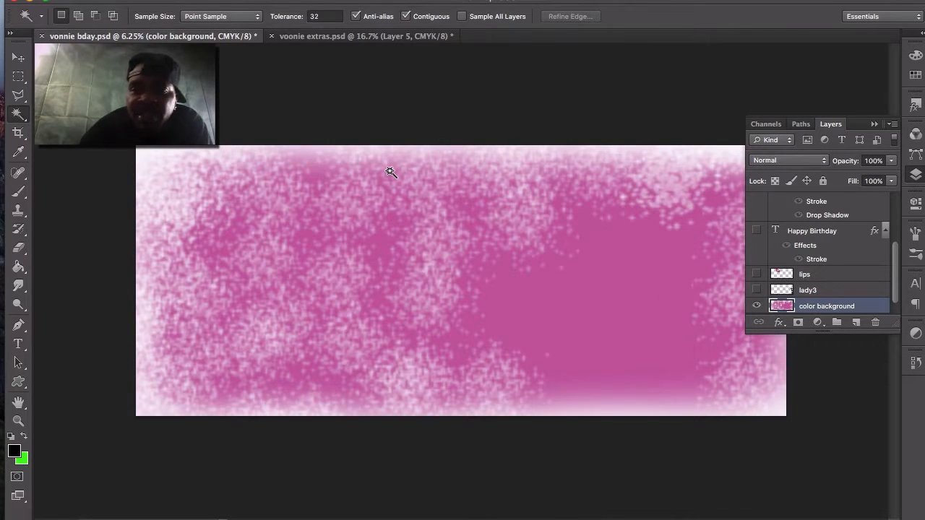
mouse_move(142, 237)
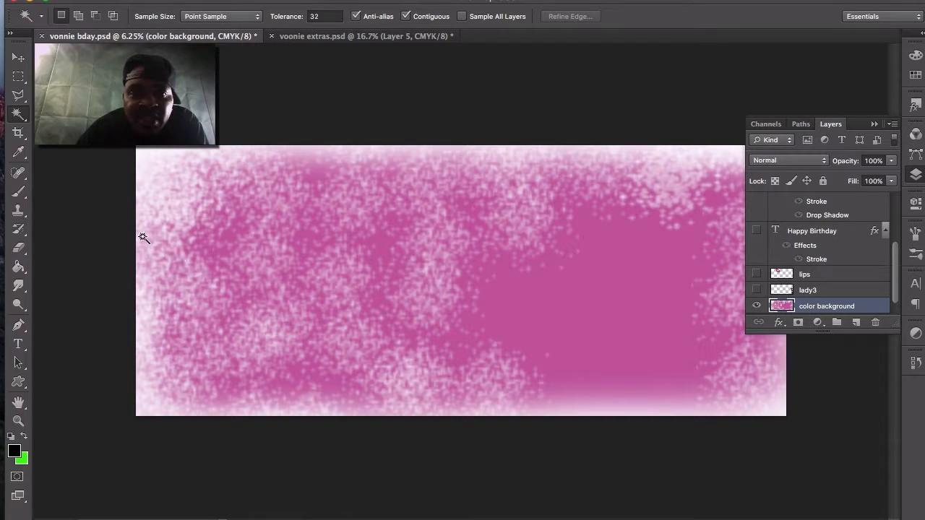
mouse_move(397, 137)
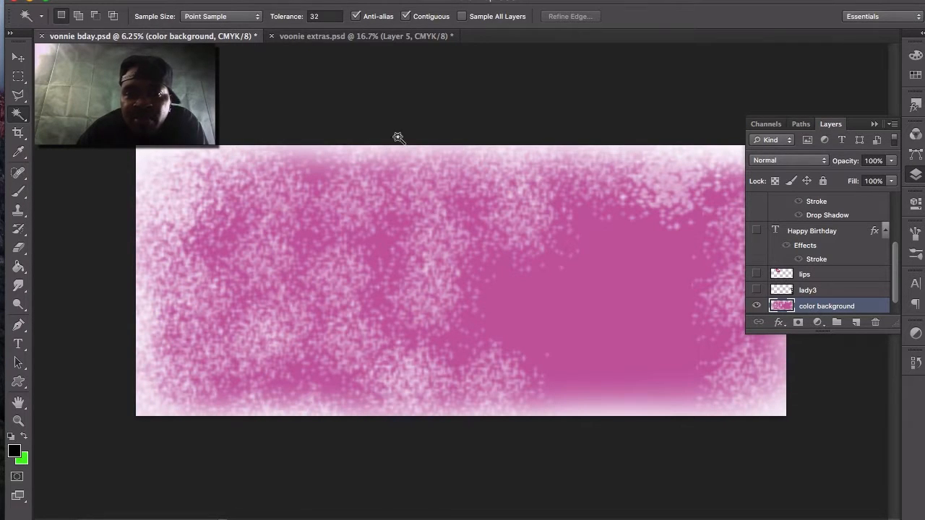
mouse_move(127, 240)
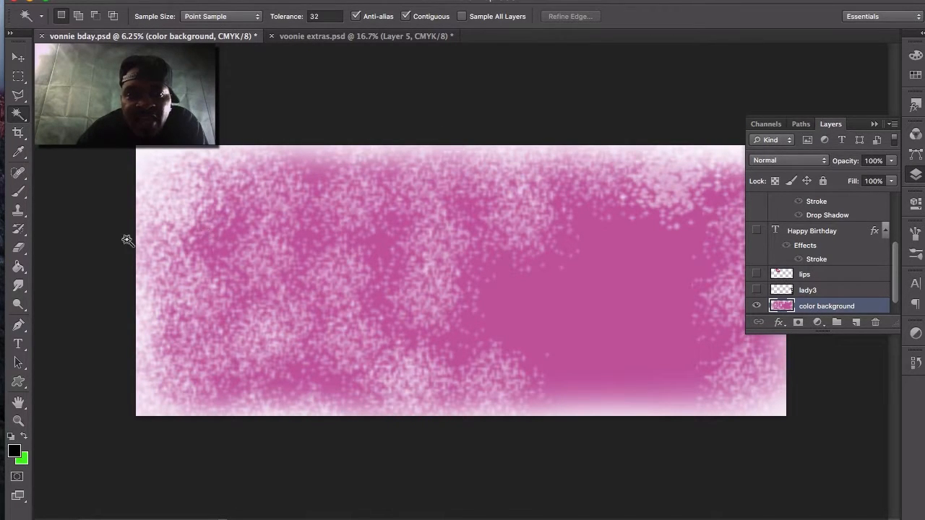
mouse_move(227, 281)
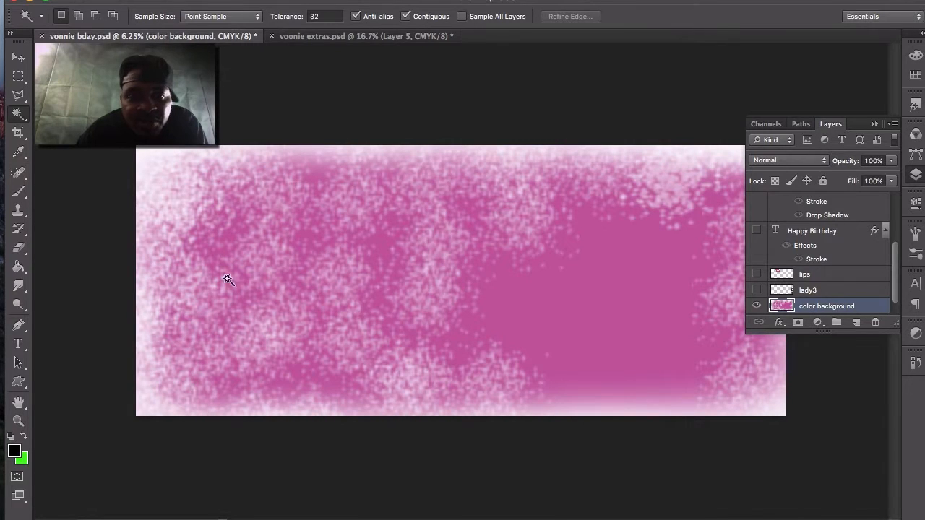
mouse_move(426, 261)
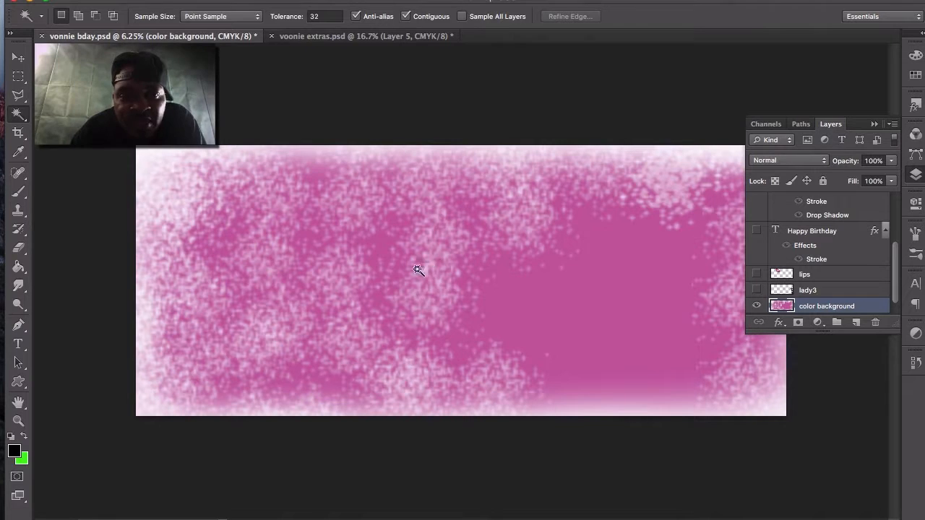
left_click(17, 420)
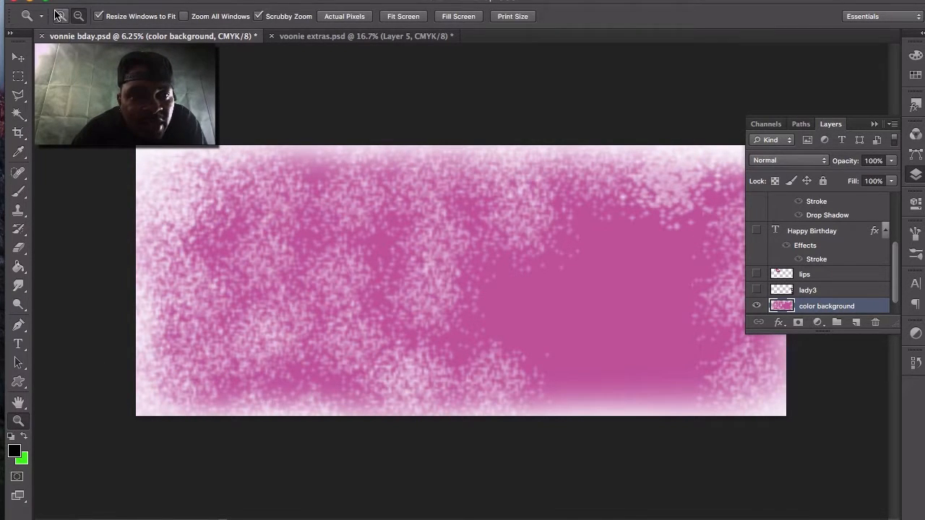
left_click(255, 284)
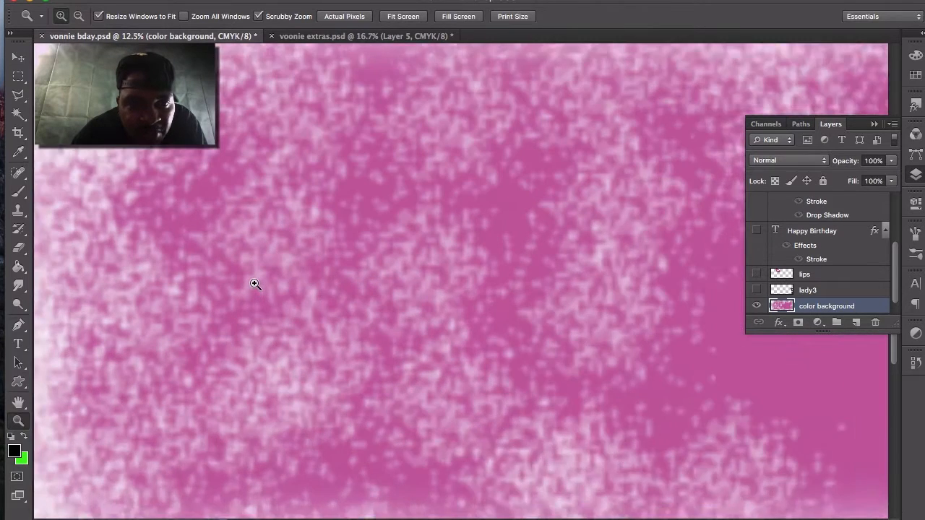
left_click(254, 284)
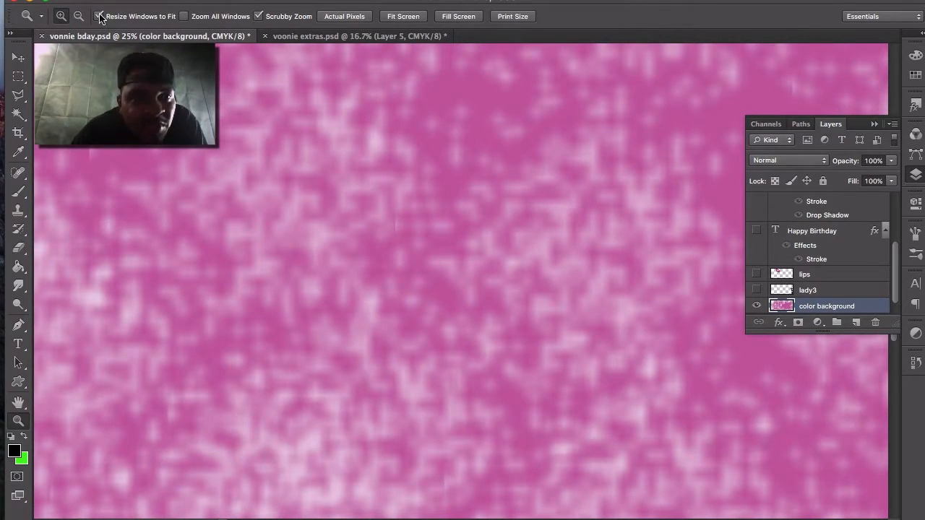
left_click(228, 186)
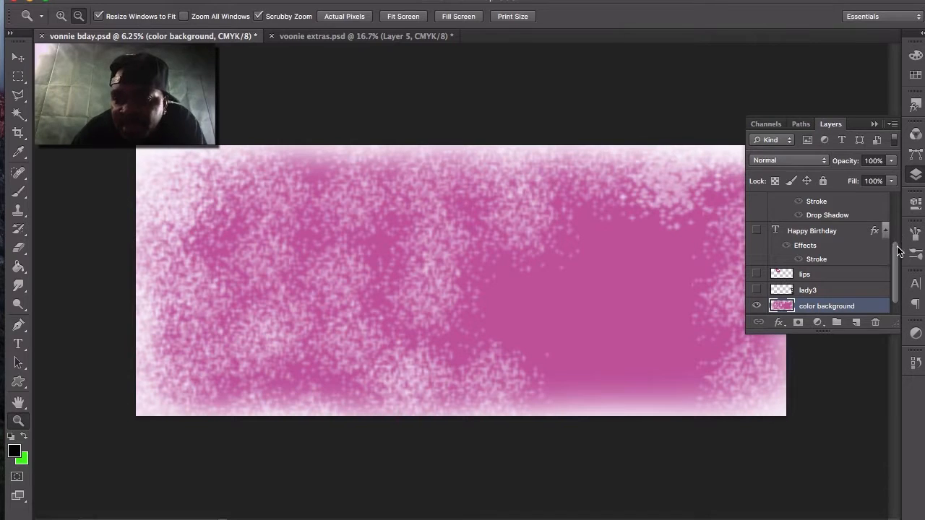
scroll("up", 3)
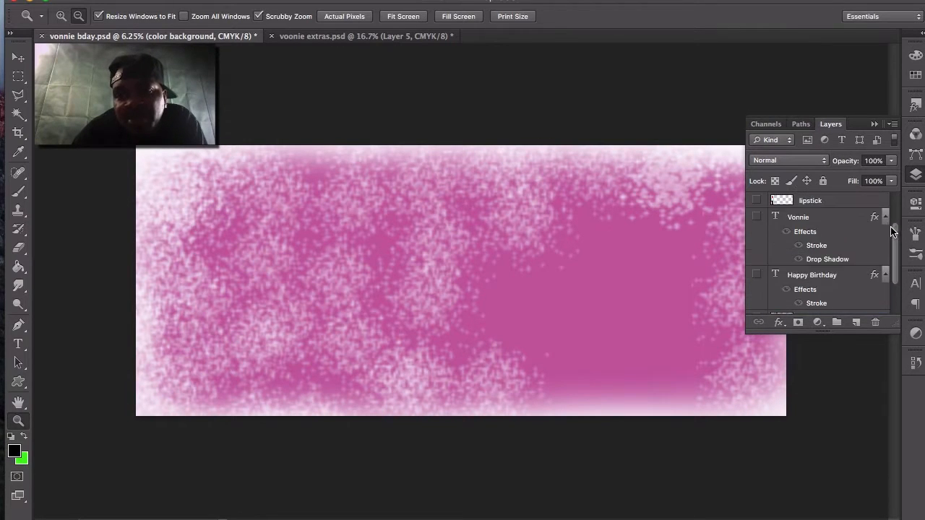
scroll("up", 3)
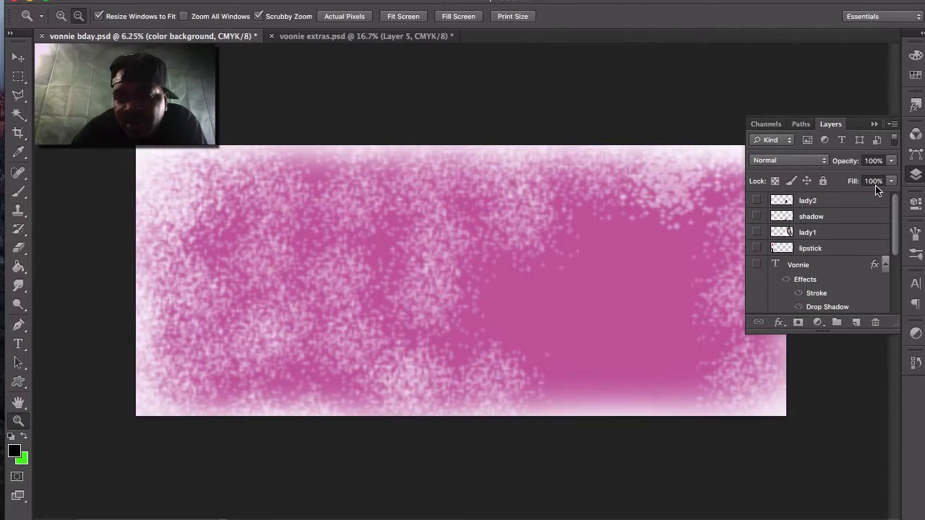
- Show the lady1 sunglasses portrait over the pink background of the banner
left_click(756, 232)
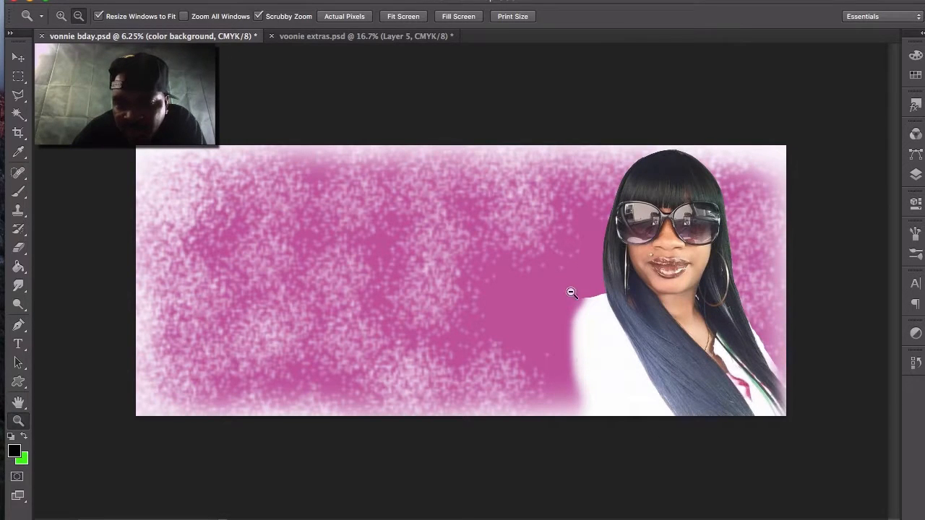
mouse_move(725, 336)
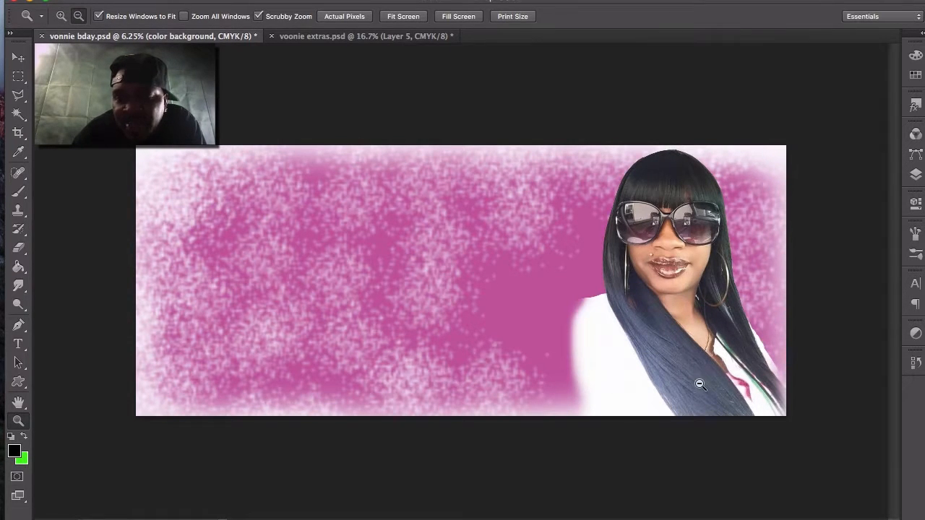
mouse_move(578, 388)
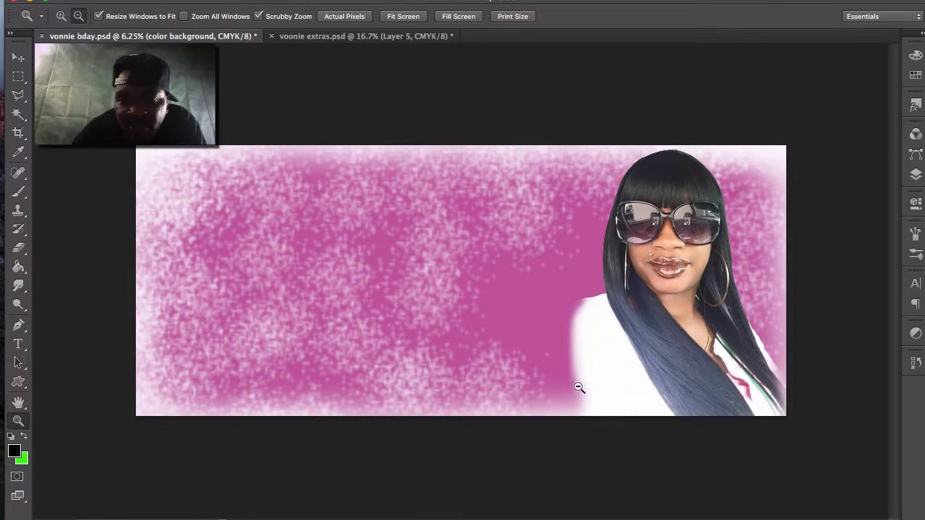
mouse_move(585, 299)
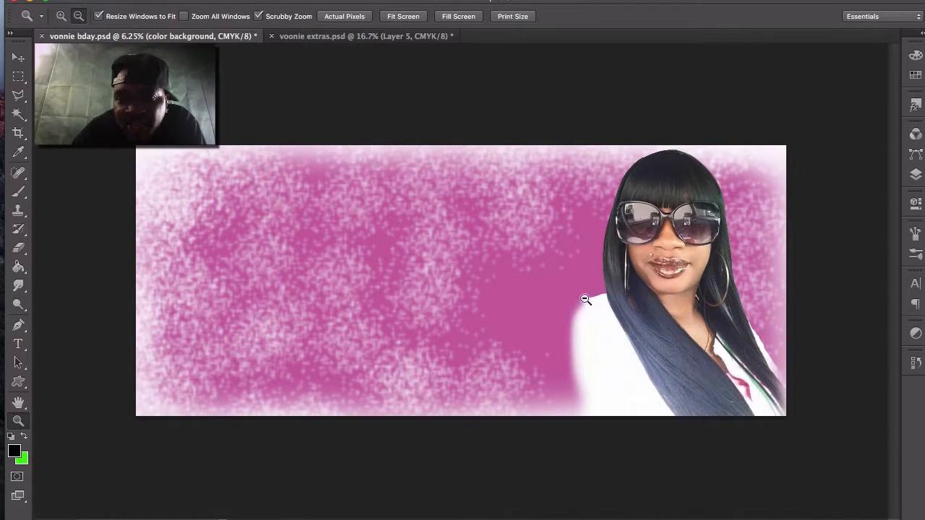
mouse_move(641, 393)
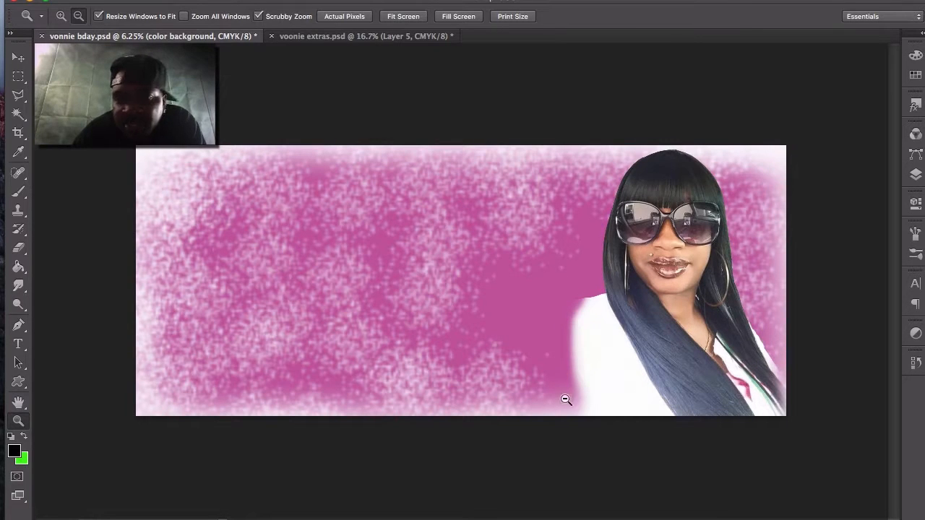
mouse_move(808, 404)
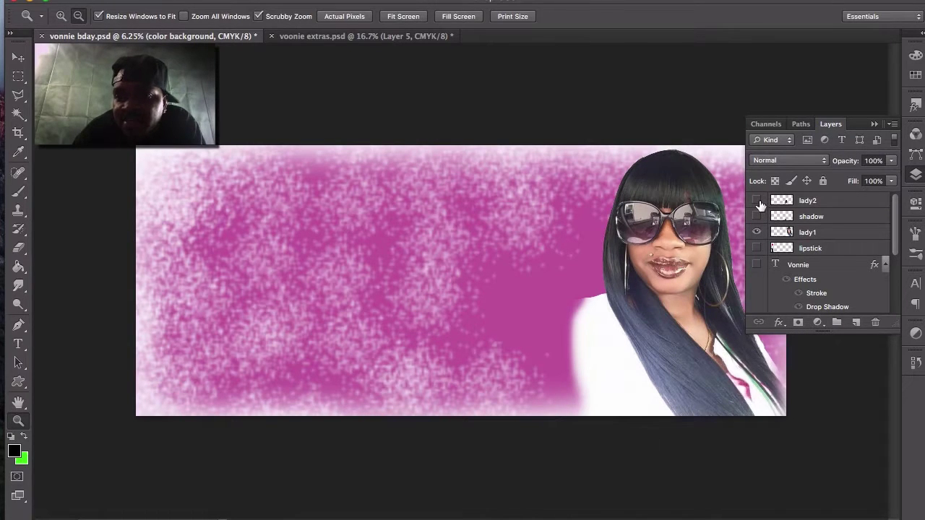
- Show the seated lady2 photo and the shadow layer beneath her beside the portrait
left_click(757, 200)
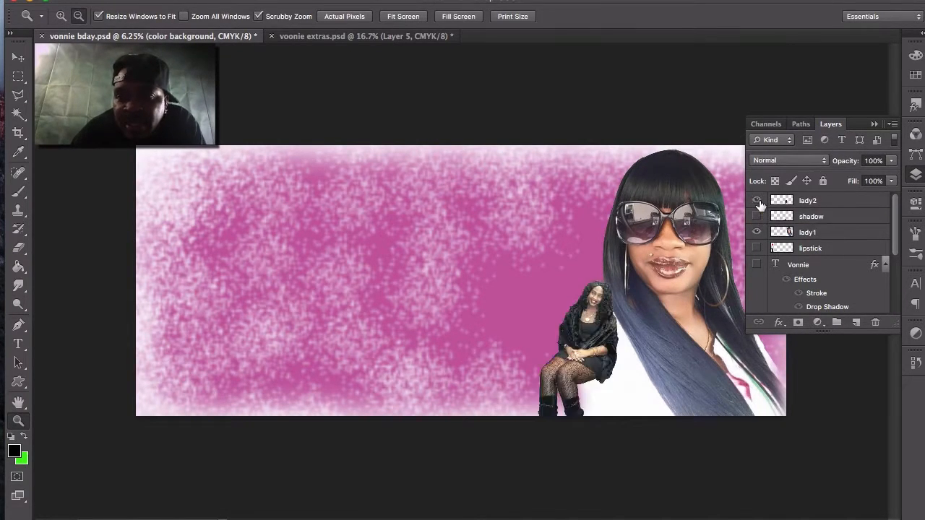
left_click(757, 200)
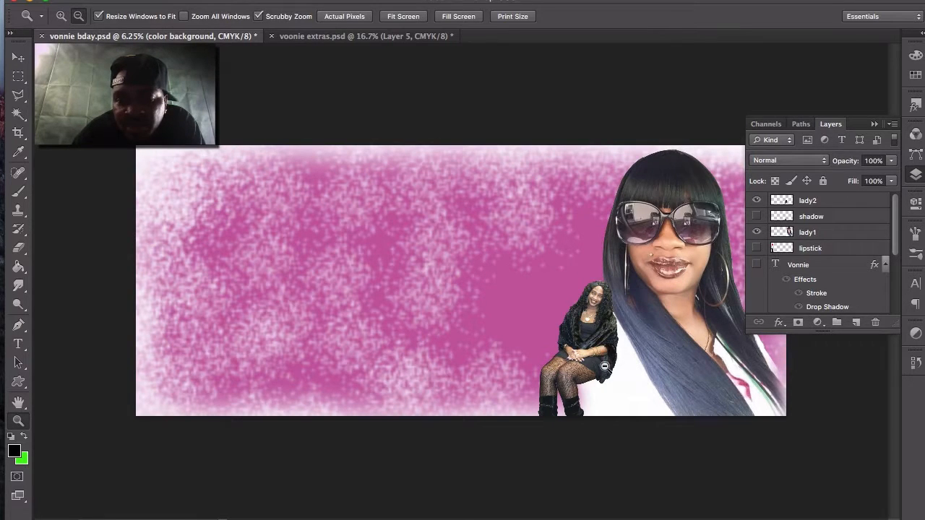
mouse_move(615, 335)
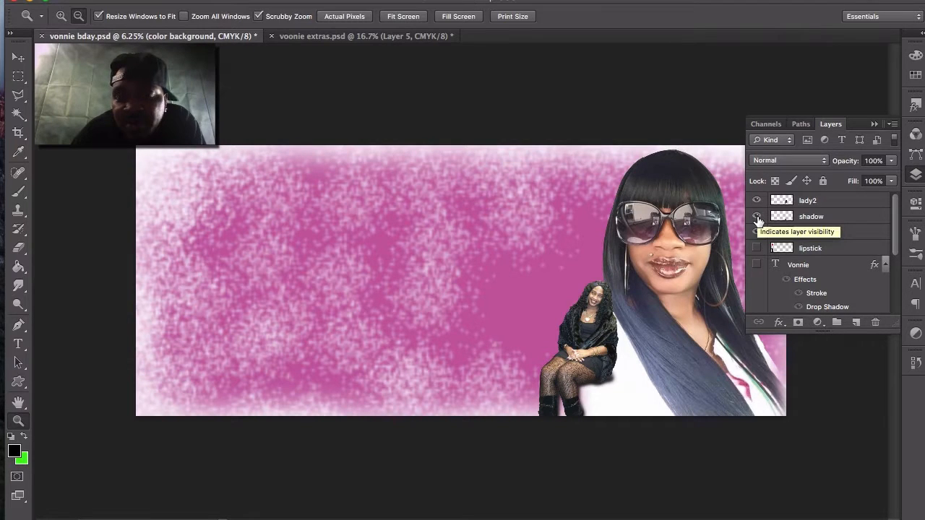
left_click(756, 216)
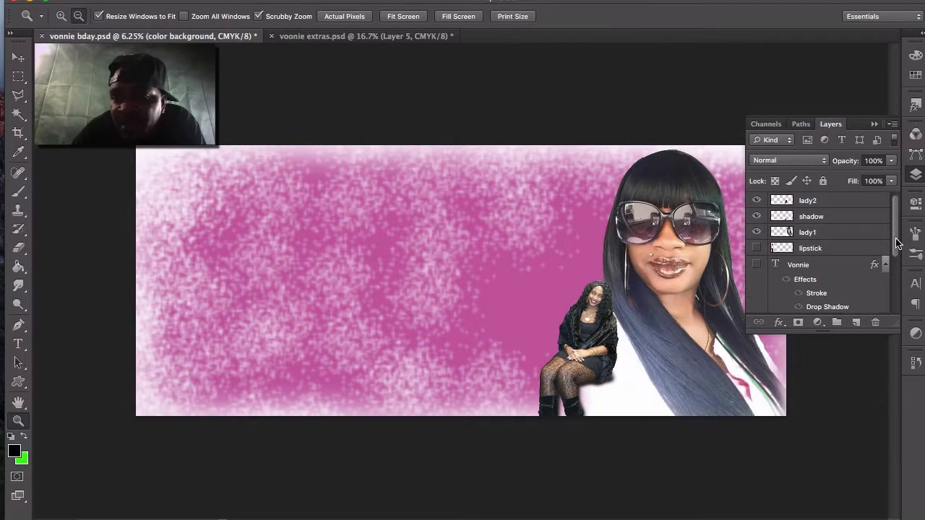
- Show the standing lady3 cut-out at the right edge of the banner
scroll("down", 3)
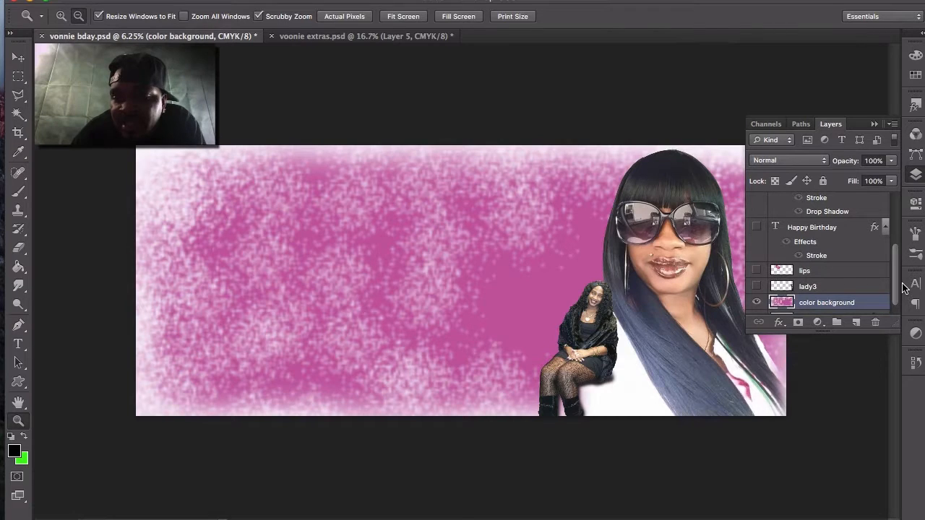
mouse_move(757, 293)
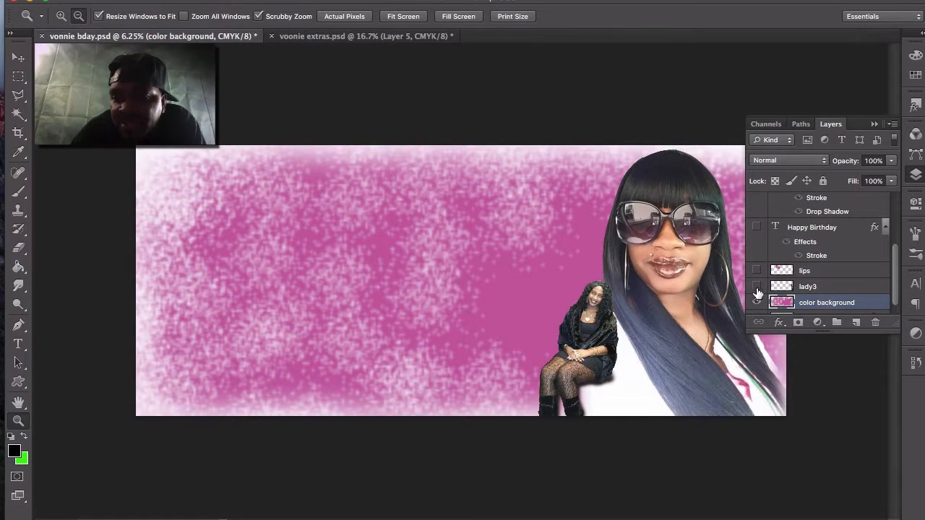
left_click(758, 302)
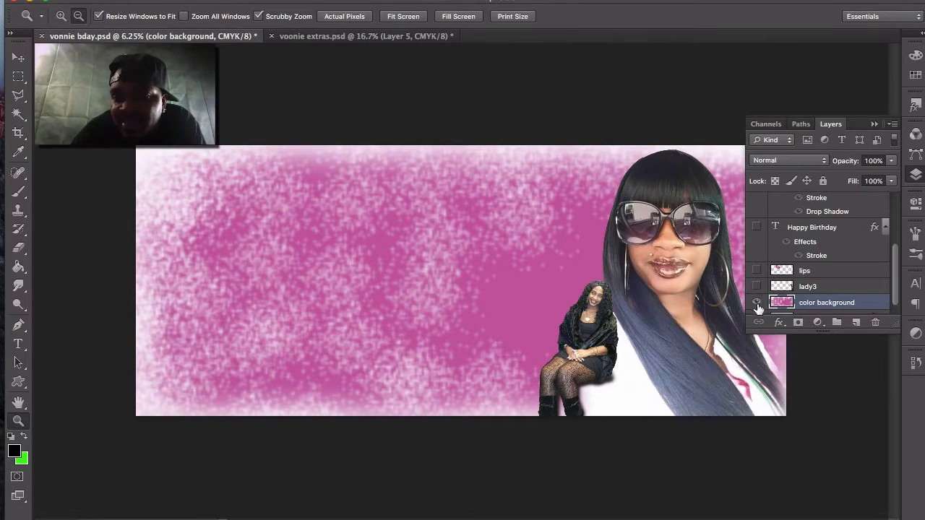
mouse_move(757, 302)
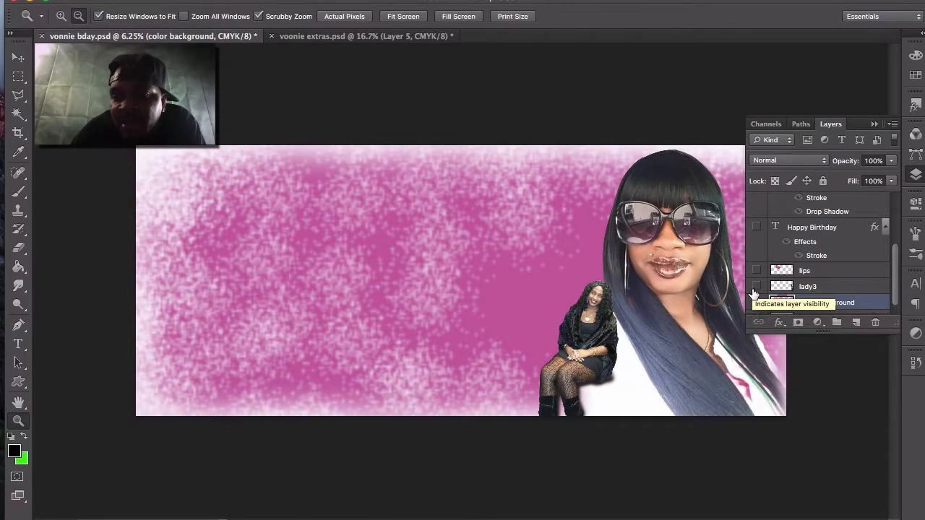
left_click(756, 302)
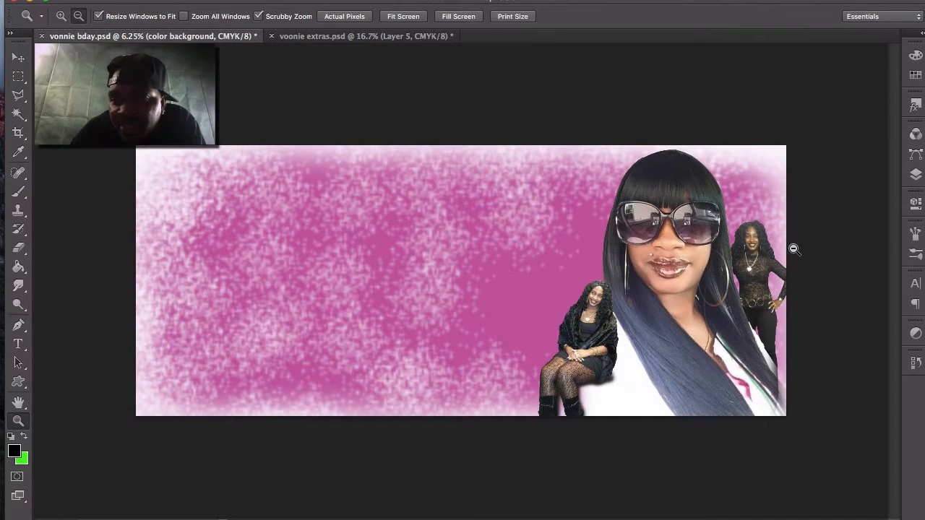
mouse_move(779, 305)
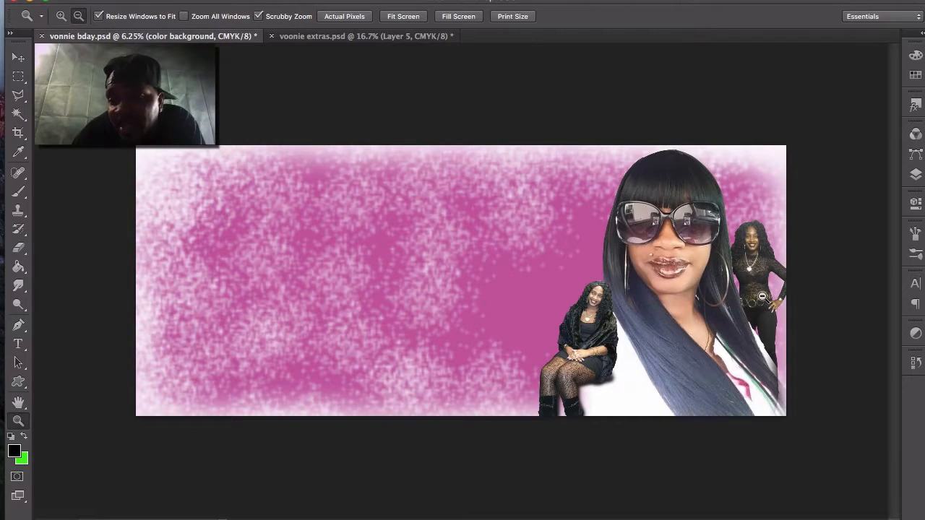
mouse_move(758, 326)
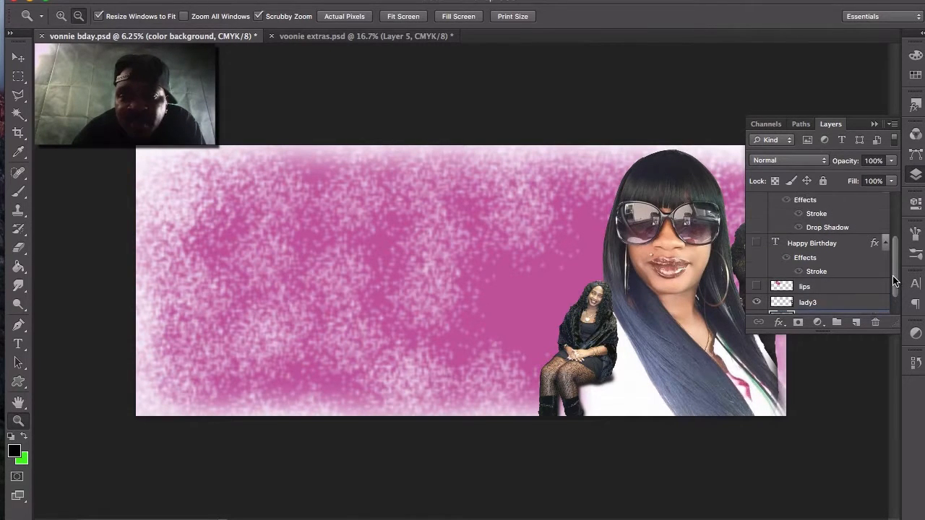
- Show the tall lipstick cut-out along the left edge of the banner
scroll("up", 3)
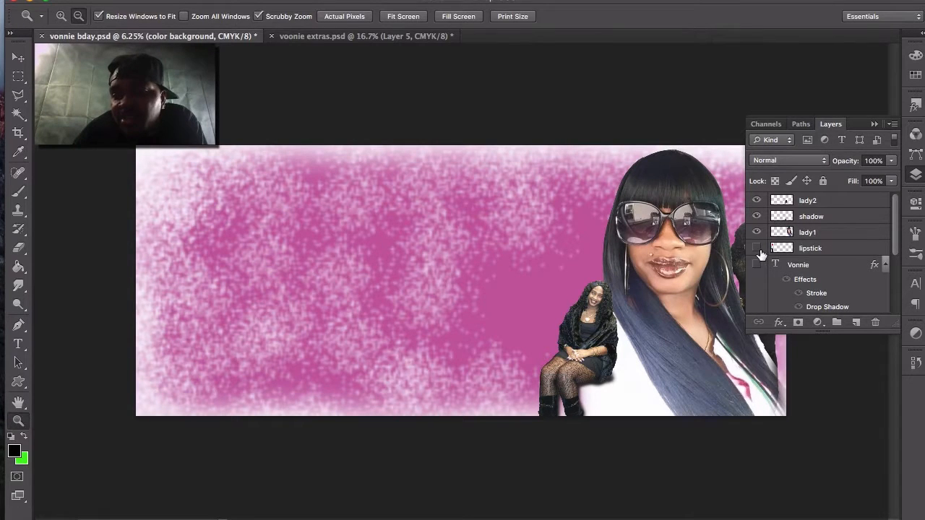
left_click(757, 248)
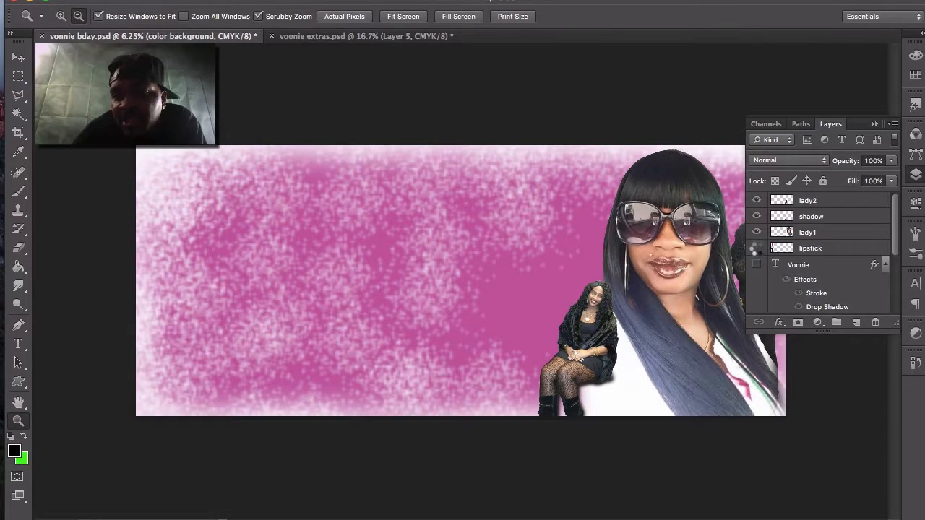
left_click(757, 248)
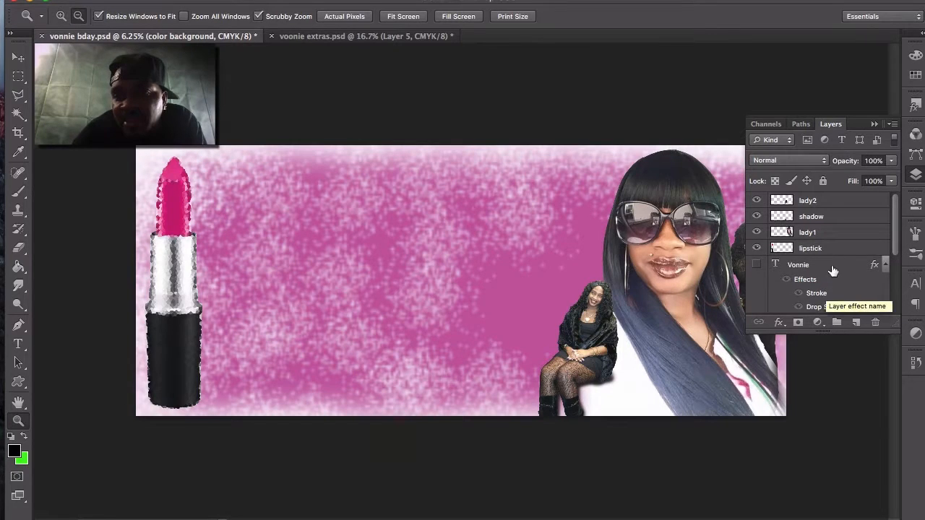
mouse_move(816, 382)
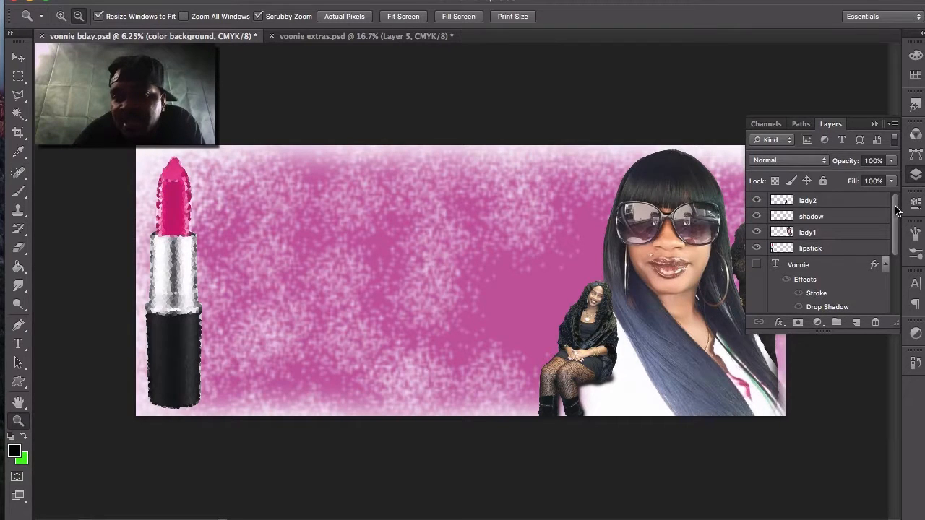
scroll("down", 3)
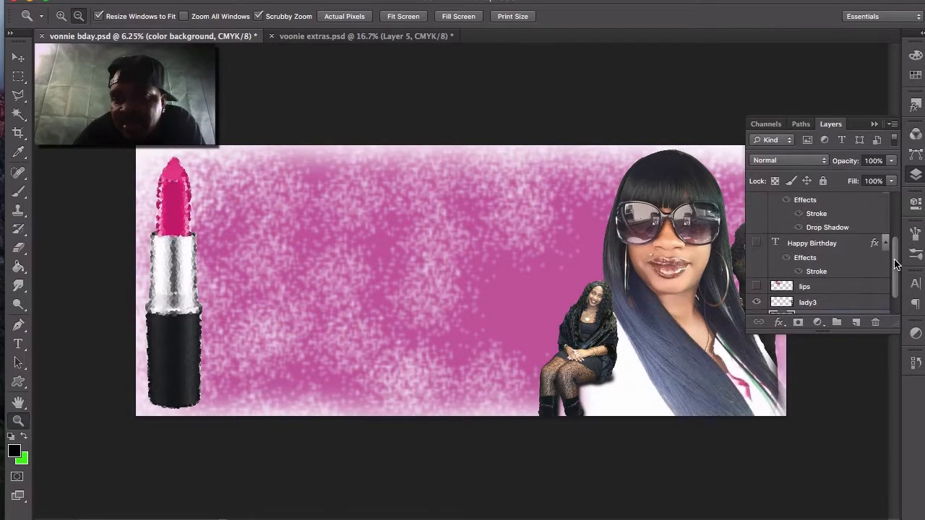
- Show the pink lip-print kiss in the upper middle of the banner
left_click(758, 287)
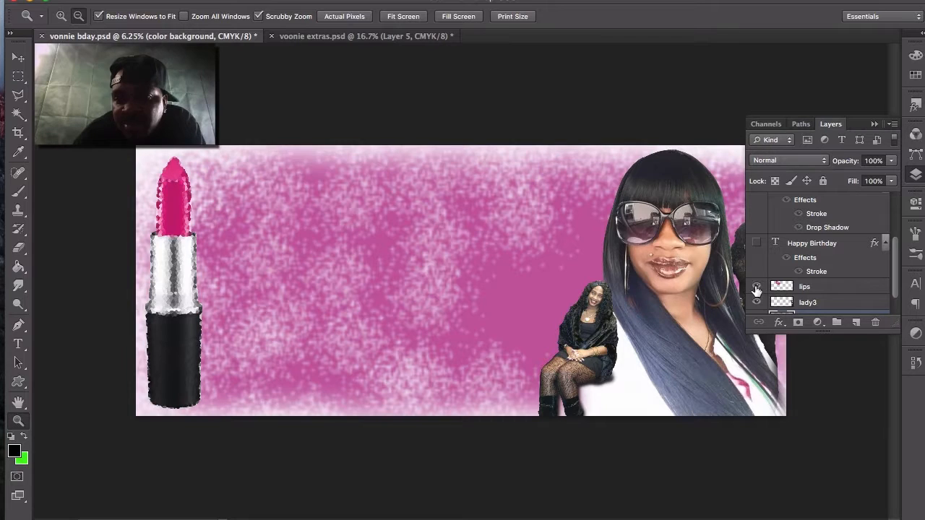
left_click(756, 286)
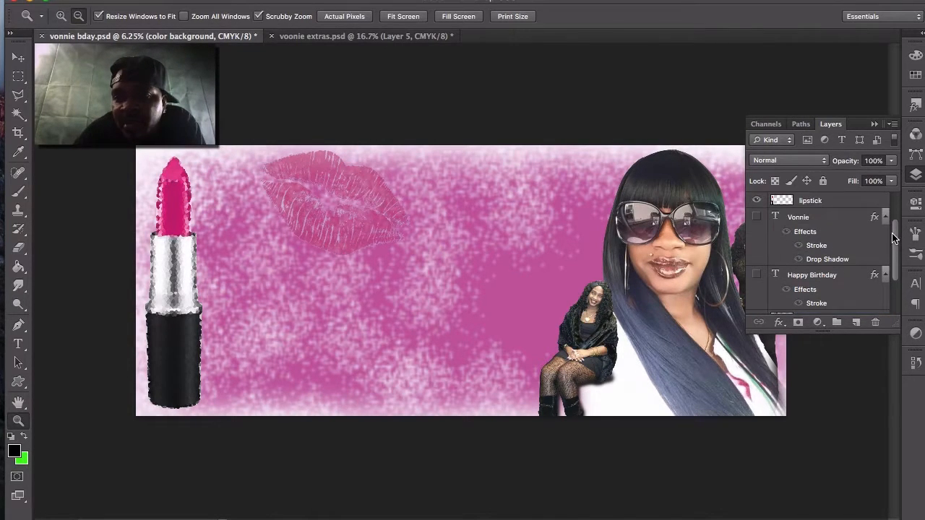
scroll("down", 3)
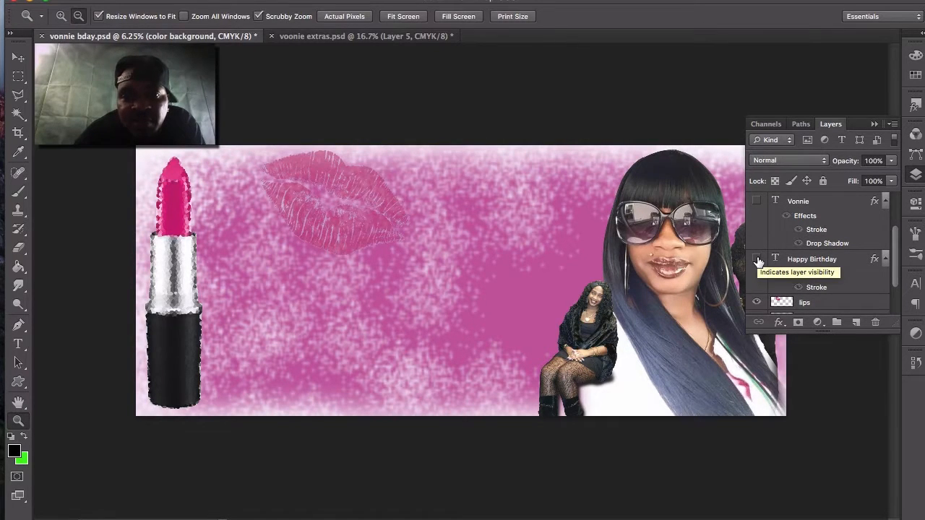
- Reveal the large white 'Happy Birthday' heading across the top of the banner
left_click(757, 259)
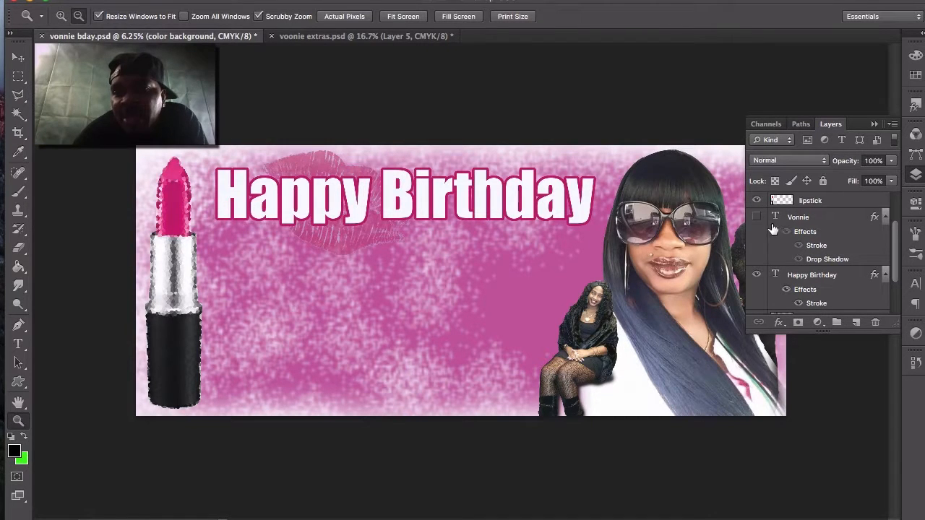
- Reveal the white 'Vonnie' script name beneath the heading
left_click(756, 217)
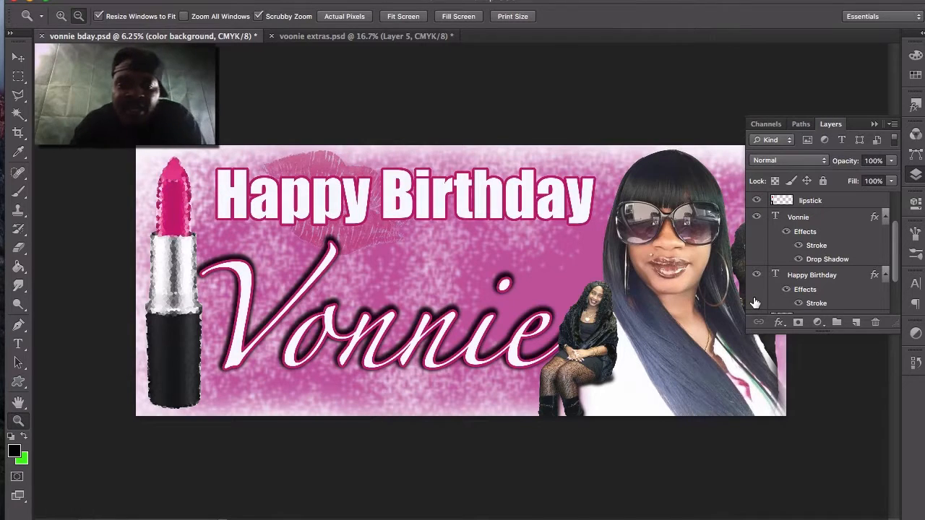
mouse_move(756, 302)
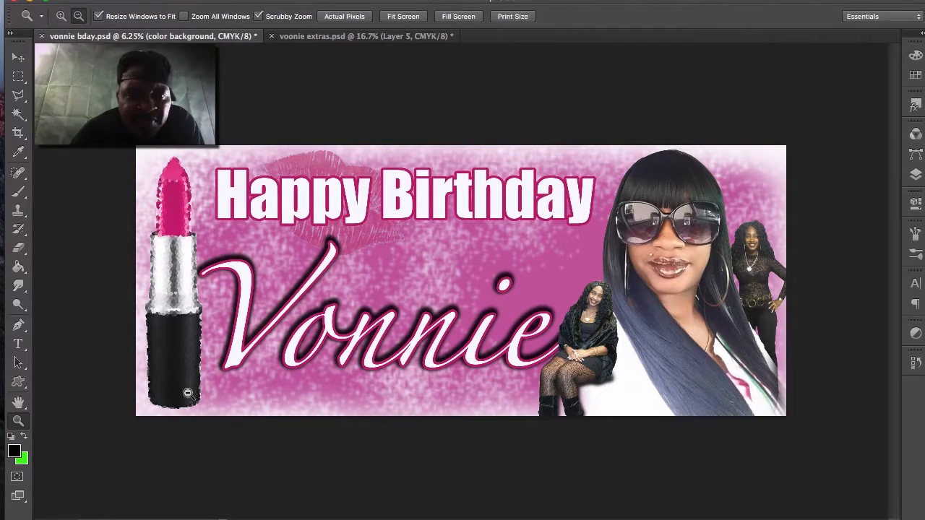
mouse_move(538, 174)
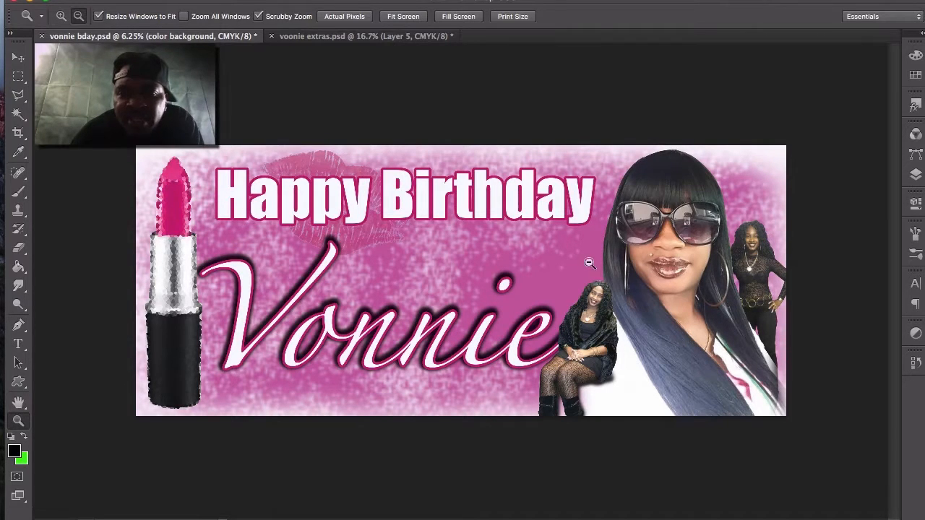
mouse_move(356, 349)
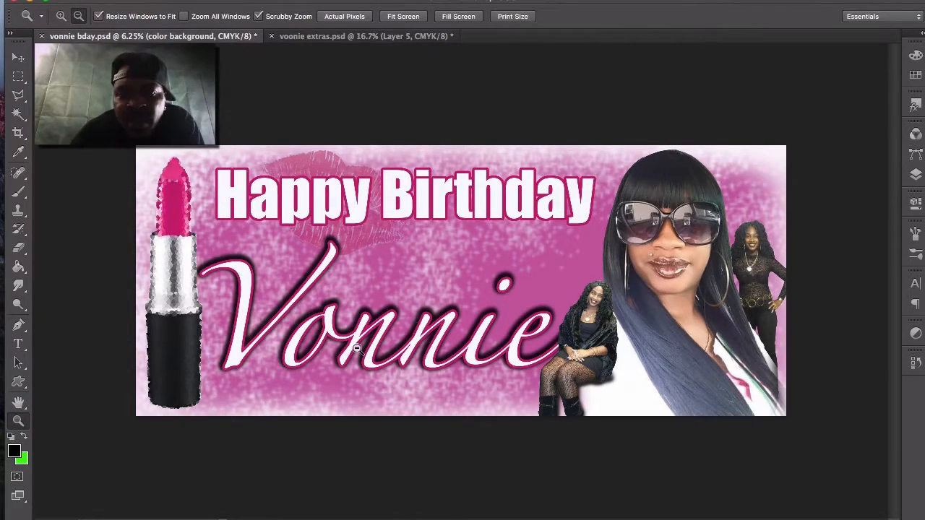